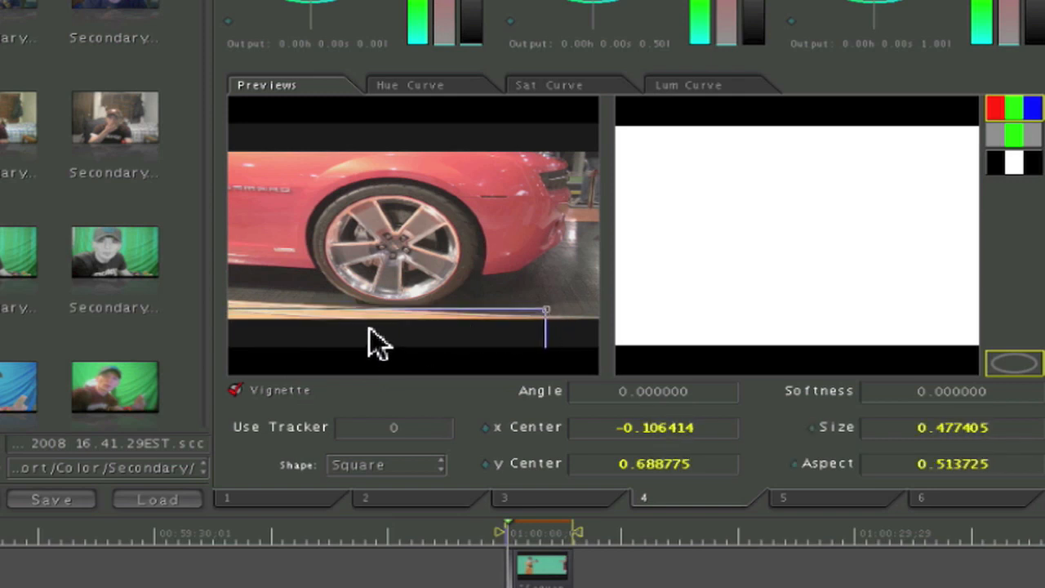
Step: Trace a polygon shape around the thin orange floor strip beneath the Camaro's tire
{"action": "left_click_drag", "start_coordinate": [545, 310], "coordinate": [535, 310]}
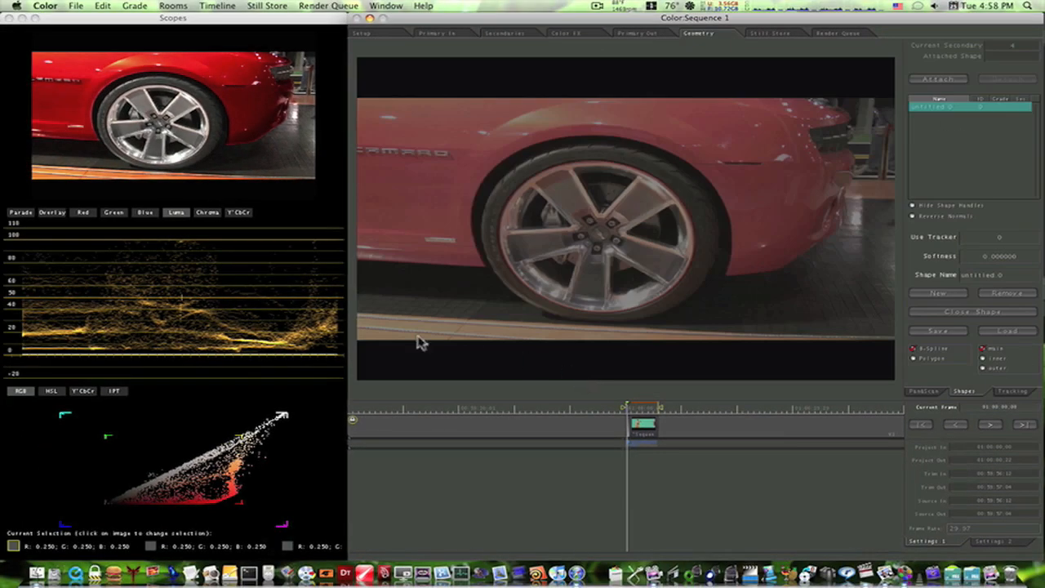
{"action": "mouse_move", "coordinate": [870, 344]}
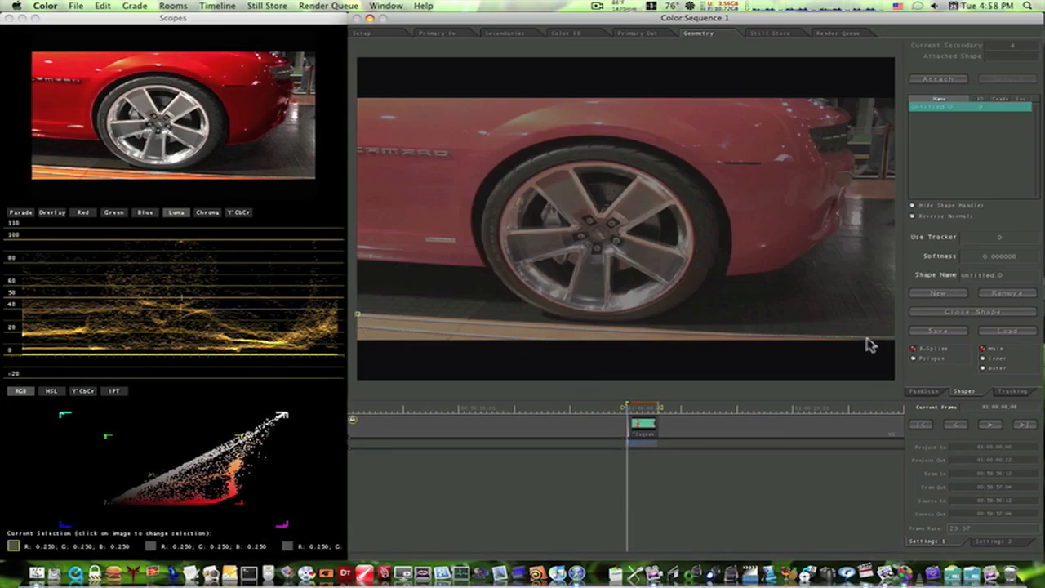
{"action": "left_click_drag", "start_coordinate": [890, 337], "coordinate": [890, 349]}
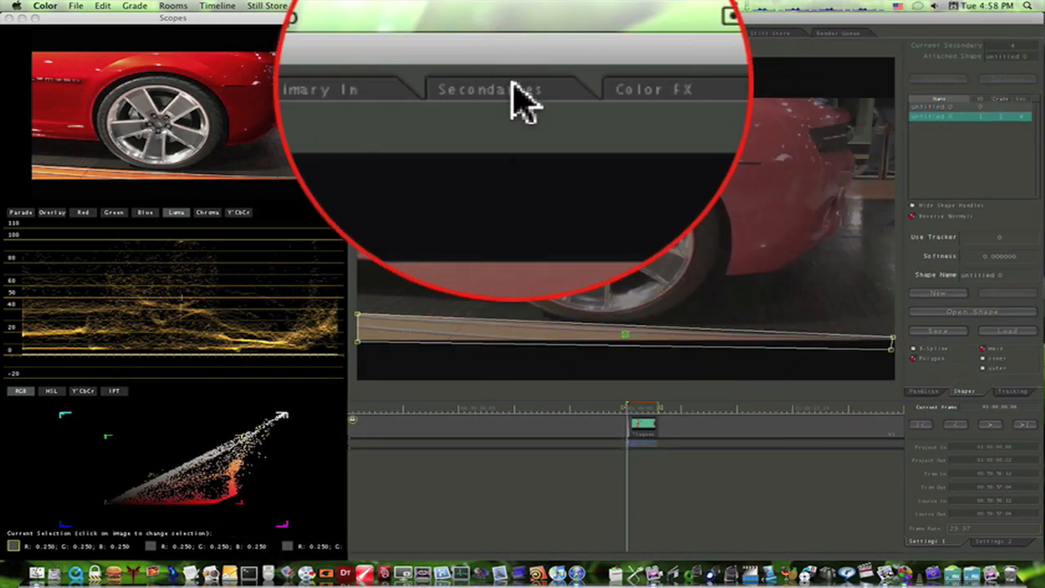
Step: Return to the Secondaries room and select the empty secondary 5
{"action": "left_click", "coordinate": [489, 89]}
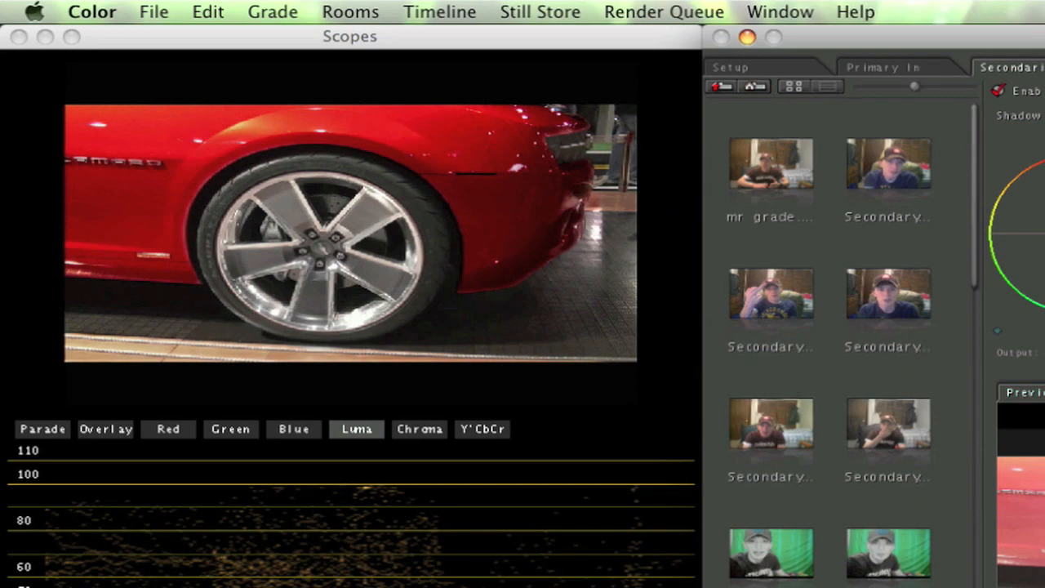
{"action": "mouse_move", "coordinate": [290, 376]}
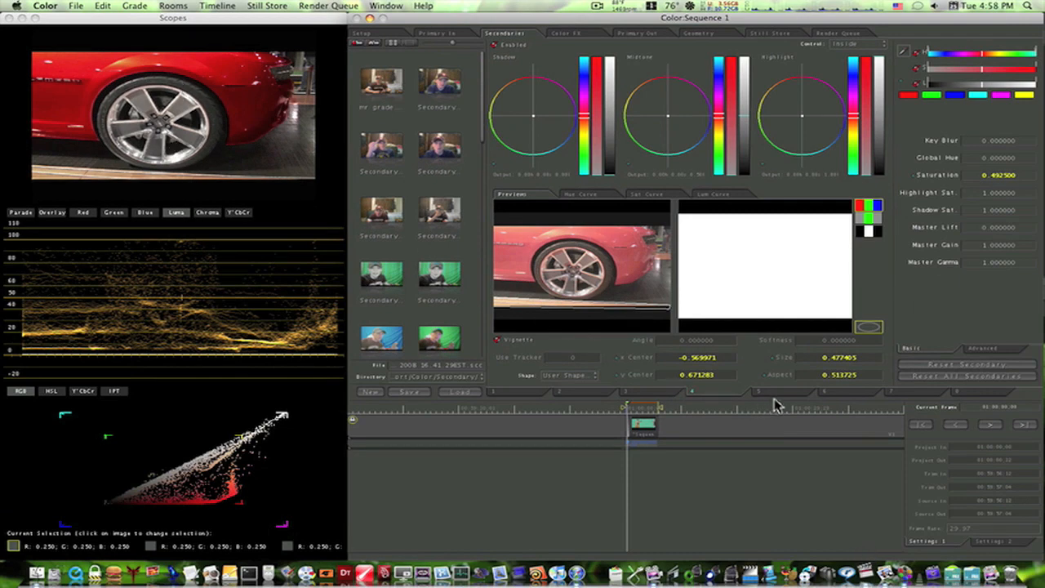
{"action": "left_click", "coordinate": [580, 194]}
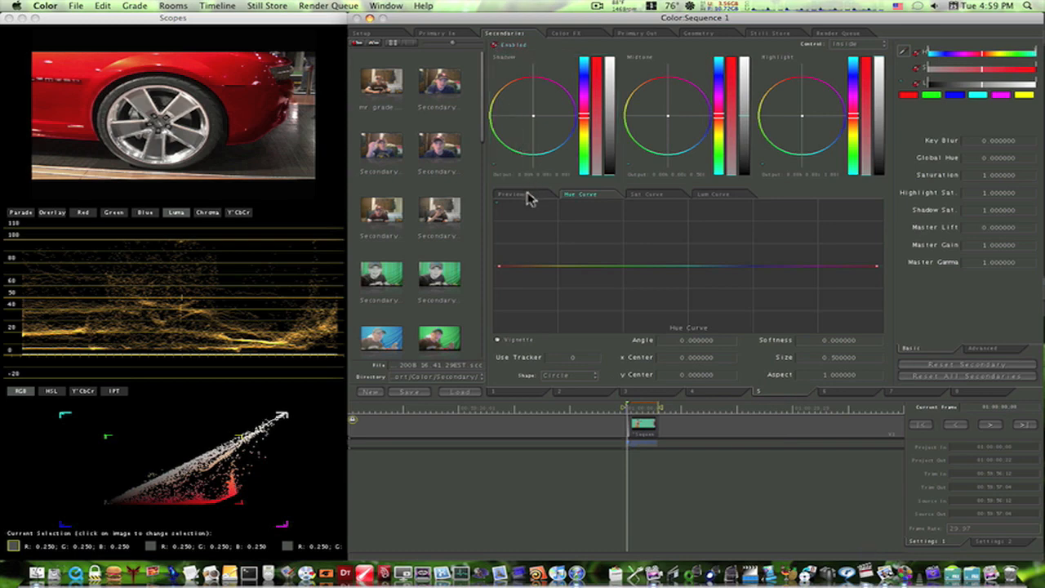
Step: Turn on secondary 5's vignette and trace a polygon mask around the wheel spokes
{"action": "left_click", "coordinate": [512, 194]}
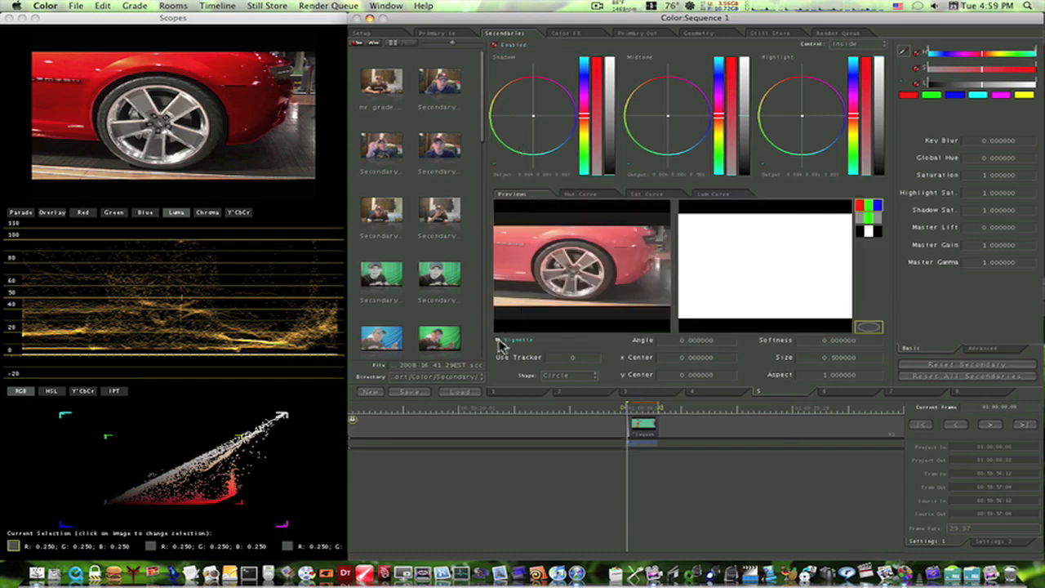
{"action": "left_click", "coordinate": [698, 33]}
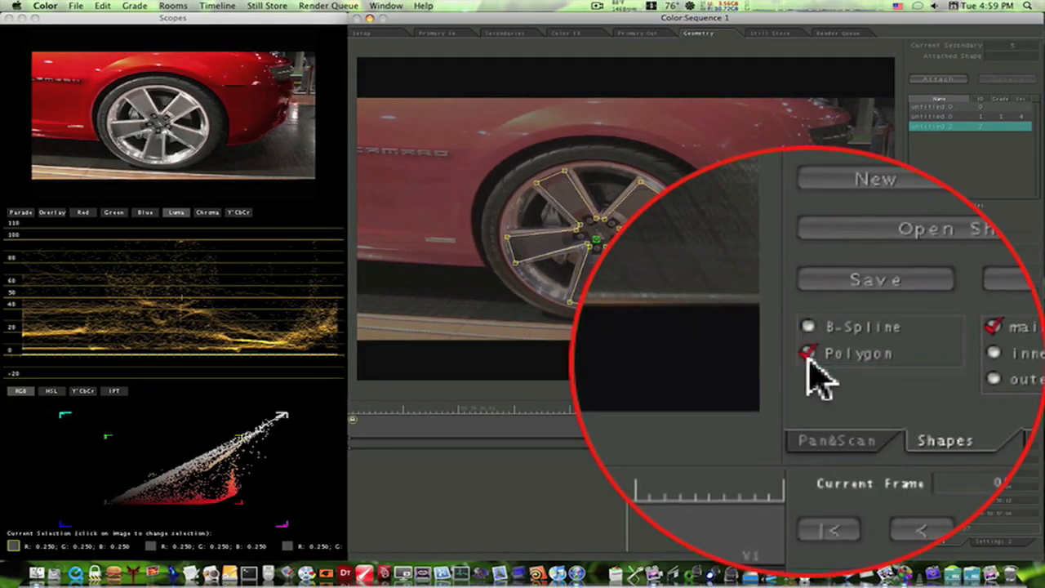
{"action": "left_click", "coordinate": [808, 353]}
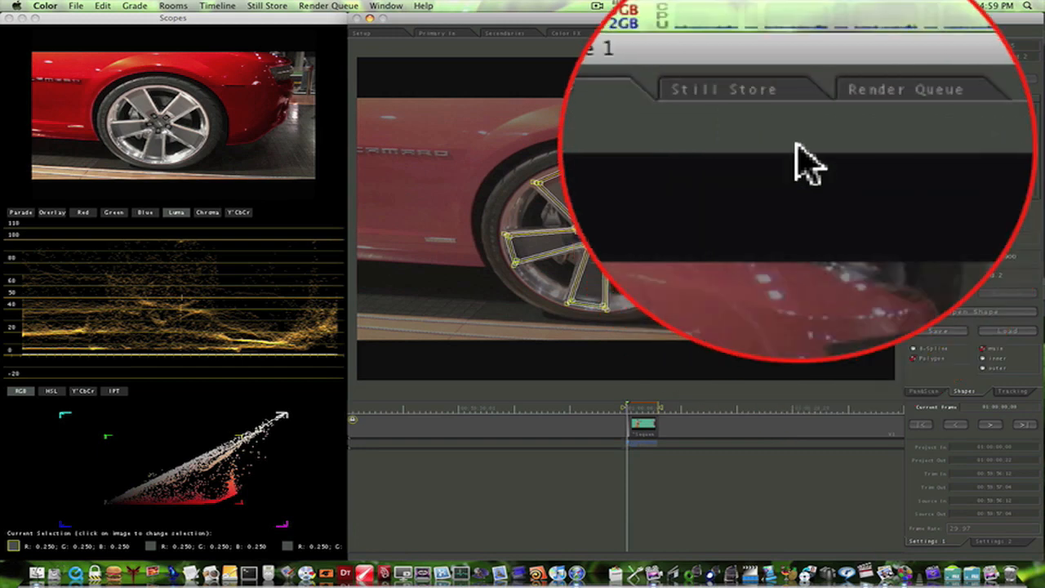
Step: Back in Secondaries, adjust the saturation of the masked spokes
{"action": "left_click", "coordinate": [505, 32]}
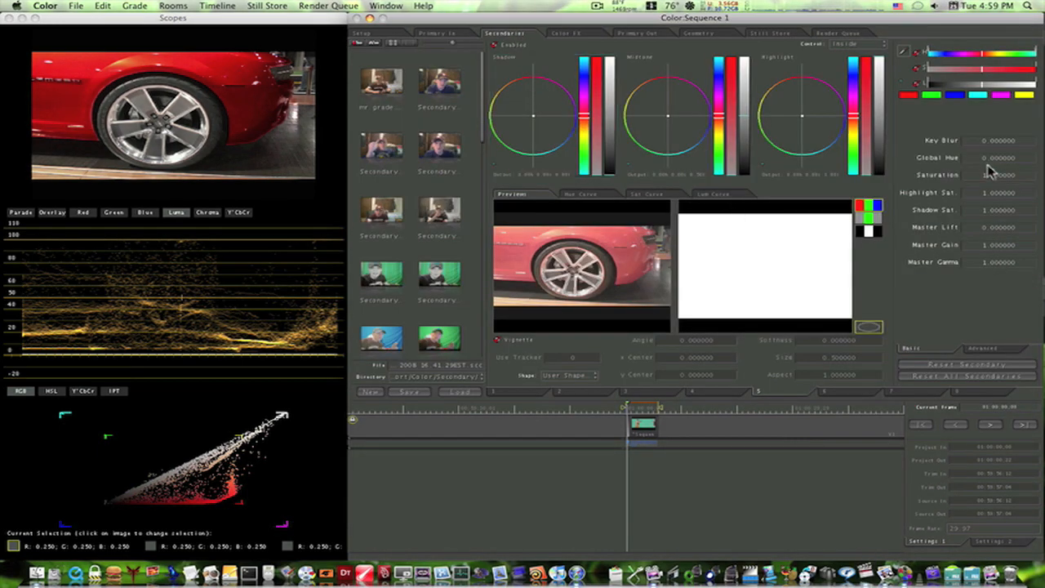
{"action": "left_click", "coordinate": [1000, 175]}
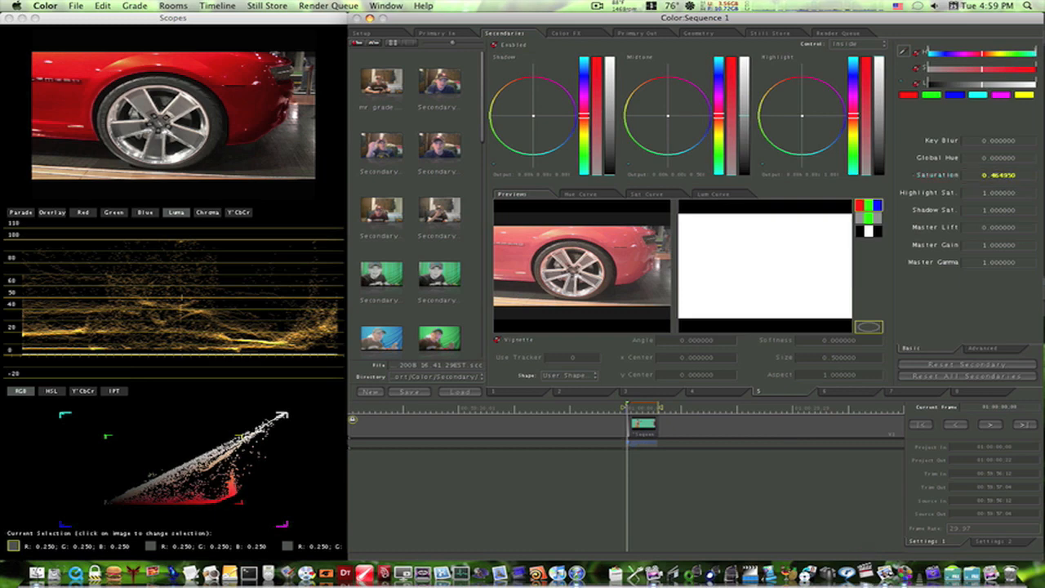
{"action": "left_click", "coordinate": [1001, 174]}
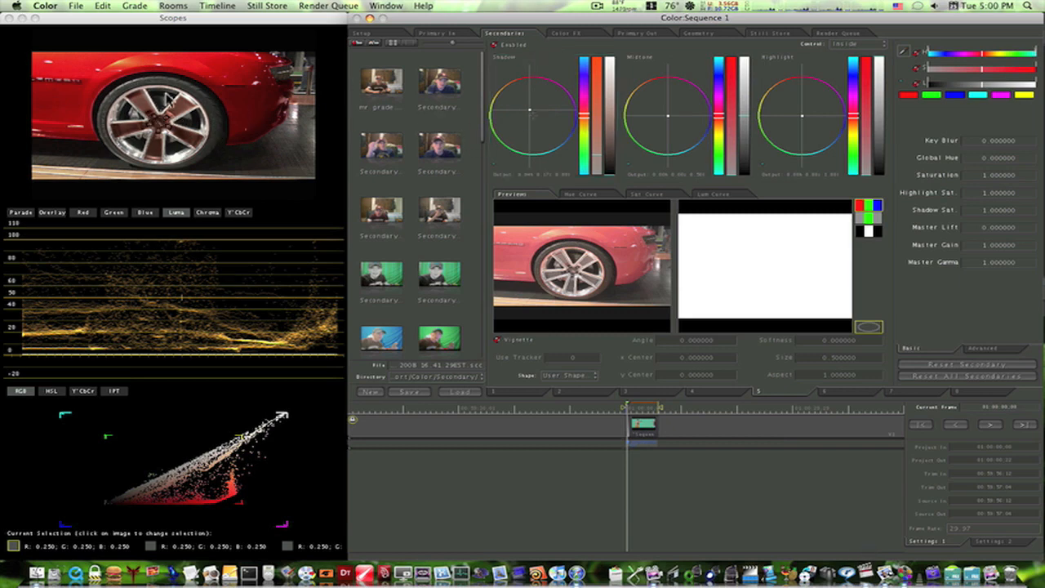
Step: Adjust the spokes' shadow color balance and shadow level, leaving the wheel silver
{"action": "left_click", "coordinate": [586, 121]}
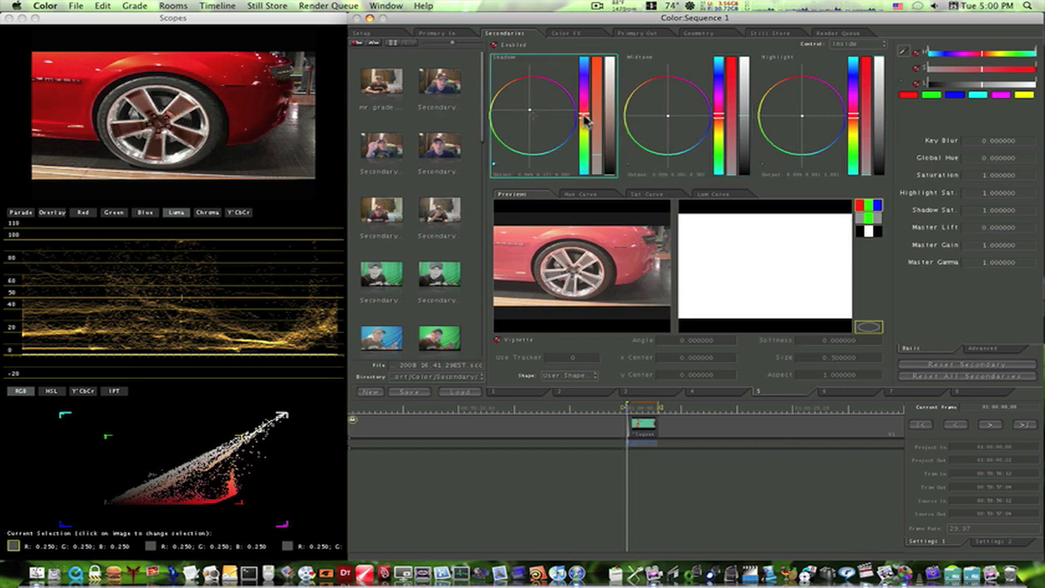
{"action": "left_click", "coordinate": [670, 122]}
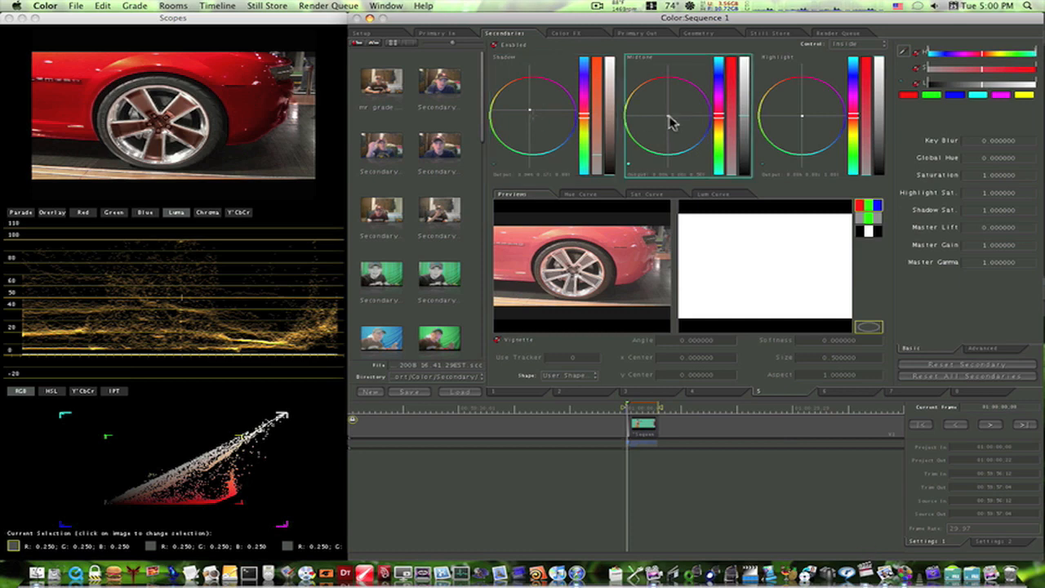
{"action": "left_click", "coordinate": [531, 114]}
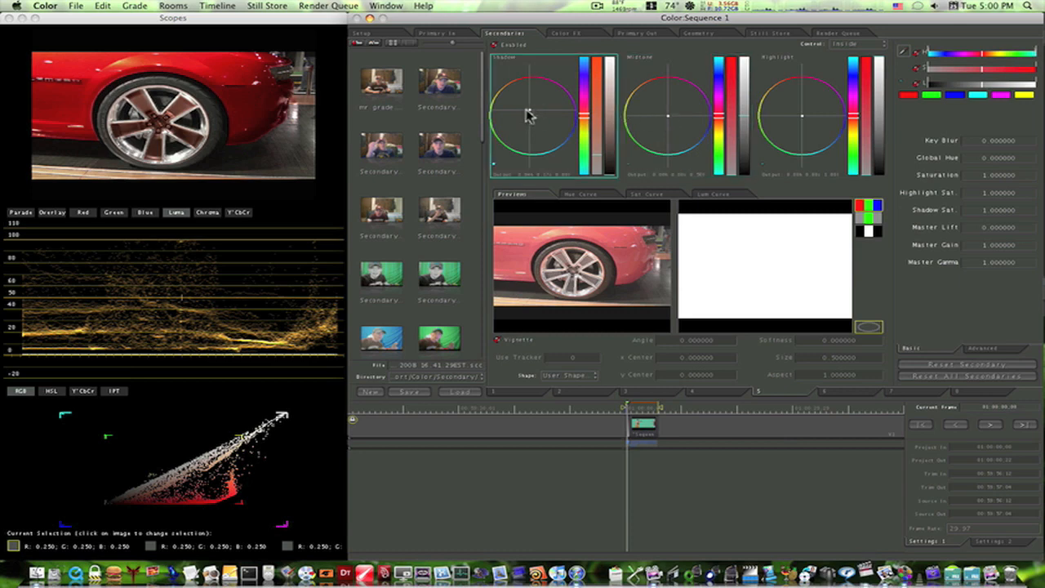
{"action": "left_click_drag", "start_coordinate": [527, 114], "coordinate": [532, 114]}
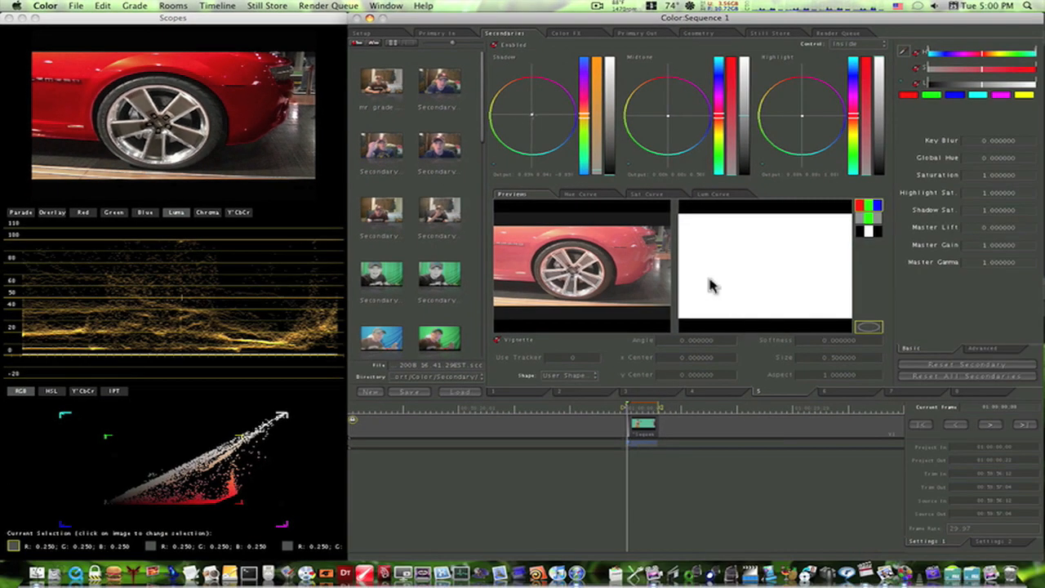
{"action": "mouse_move", "coordinate": [796, 329]}
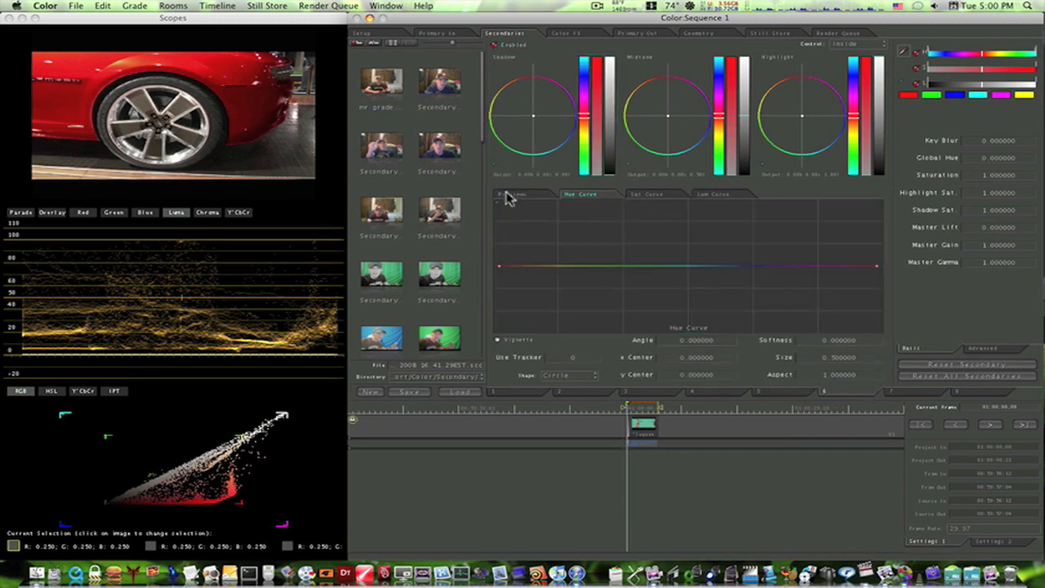
Step: Show the image previews for secondary 6 to fit its circular wheel vignette
{"action": "left_click", "coordinate": [512, 194]}
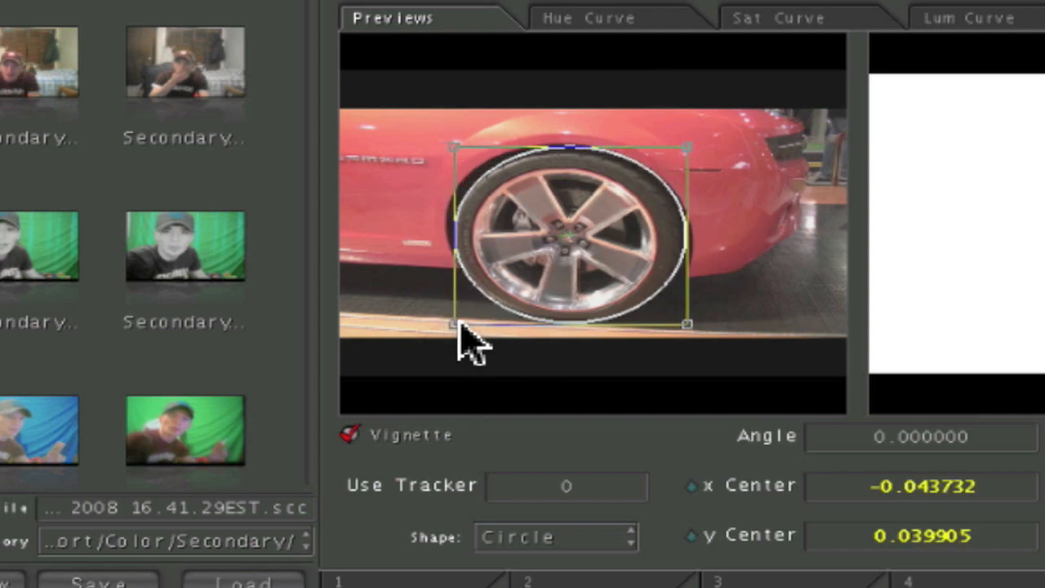
{"action": "mouse_move", "coordinate": [690, 160]}
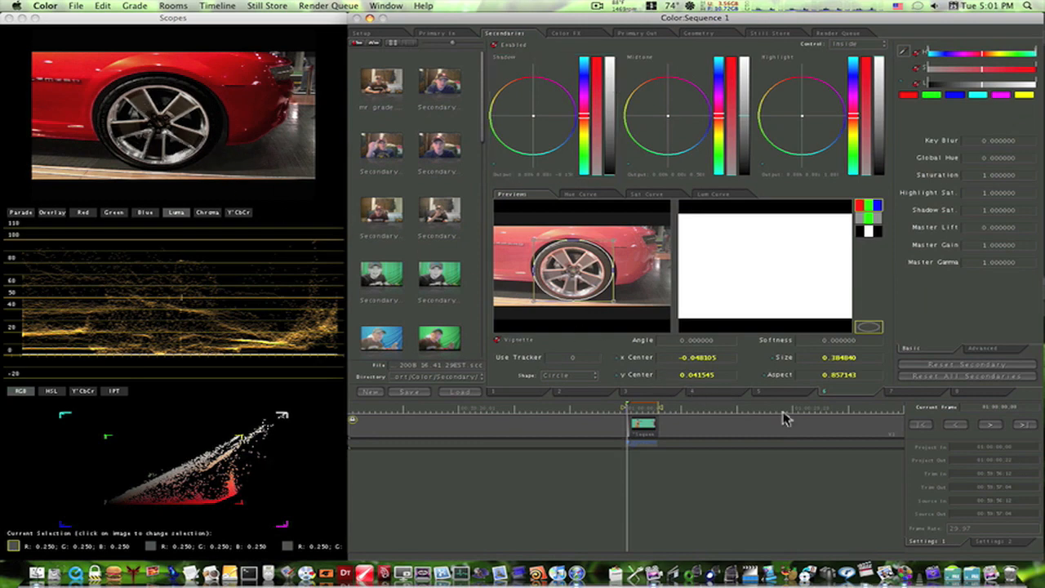
Step: Select secondary 7, shrink its circle to about 0.31 and centre it over the rim
{"action": "left_click", "coordinate": [581, 193]}
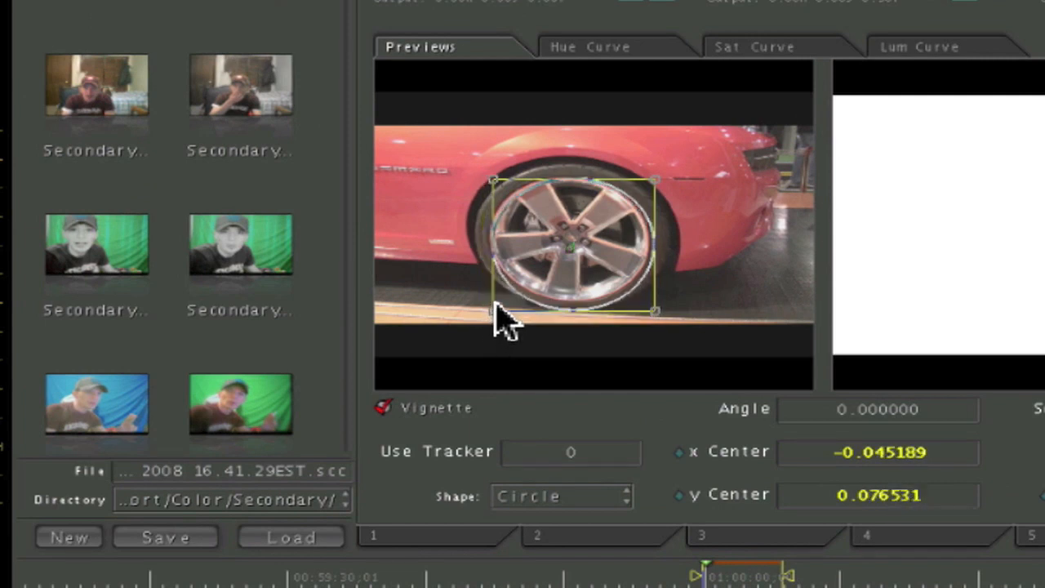
{"action": "left_click_drag", "start_coordinate": [502, 319], "coordinate": [498, 245]}
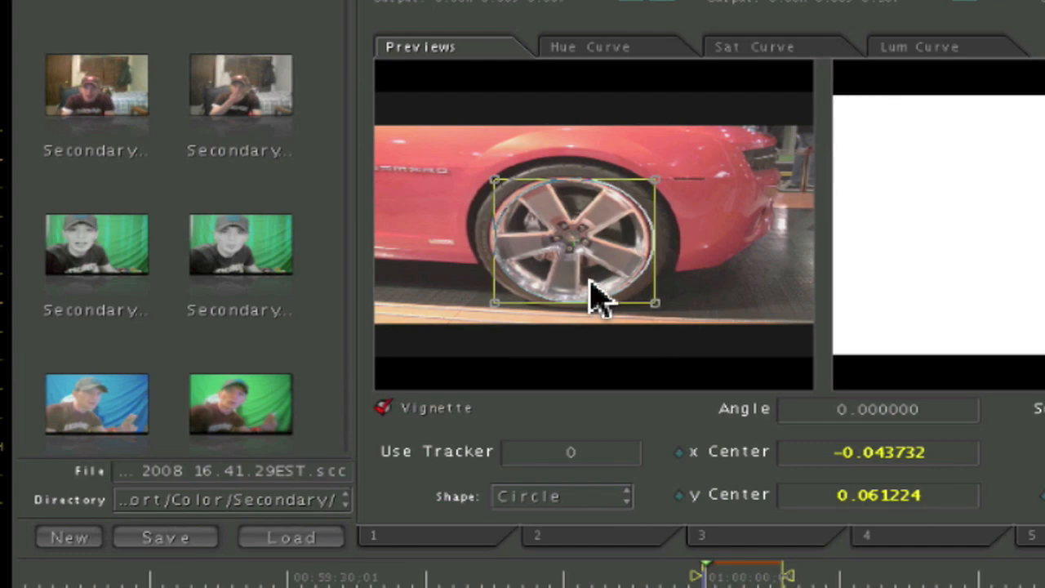
{"action": "left_click_drag", "start_coordinate": [597, 298], "coordinate": [572, 257]}
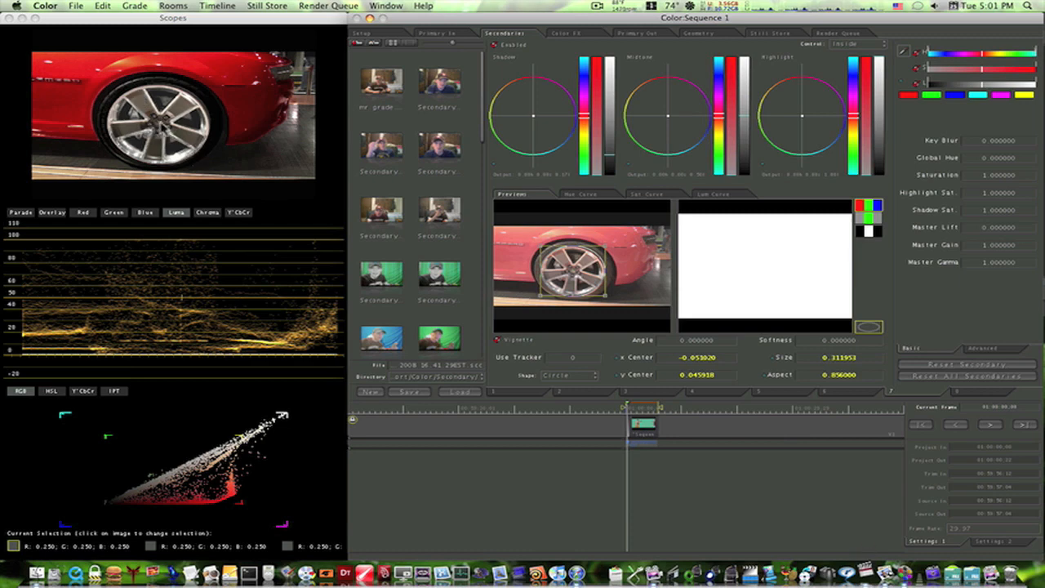
{"action": "mouse_move", "coordinate": [184, 141]}
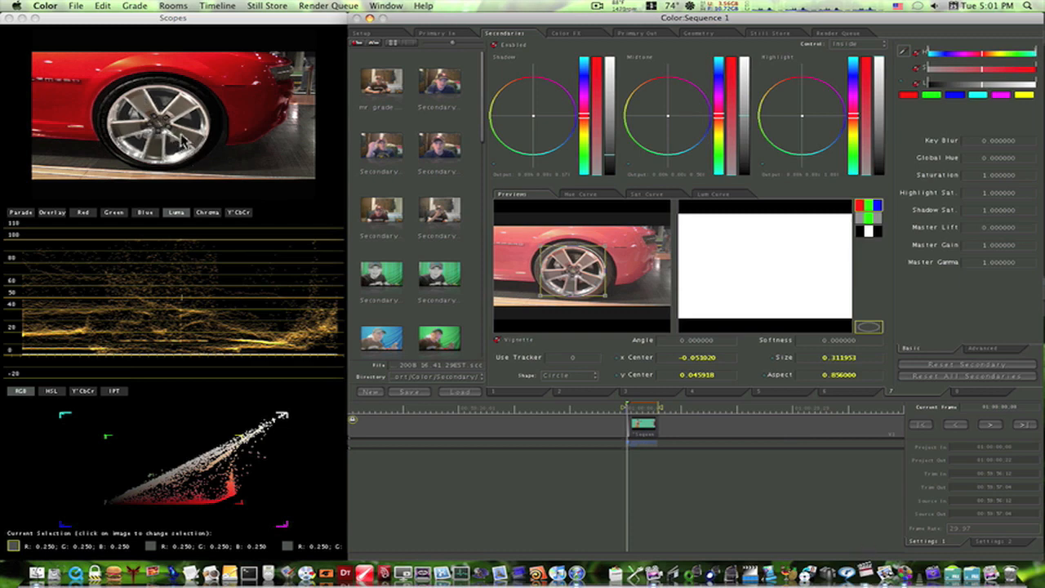
{"action": "mouse_move", "coordinate": [204, 154]}
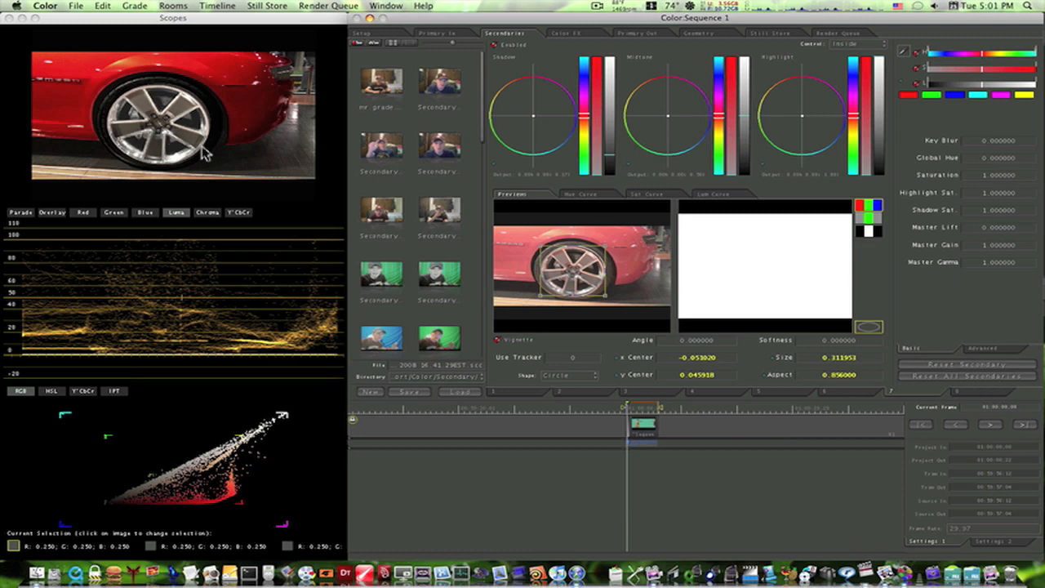
Step: In Color FX, select the Alpha Blend node, then add and preview an Edge Detection node
{"action": "left_click", "coordinate": [564, 33]}
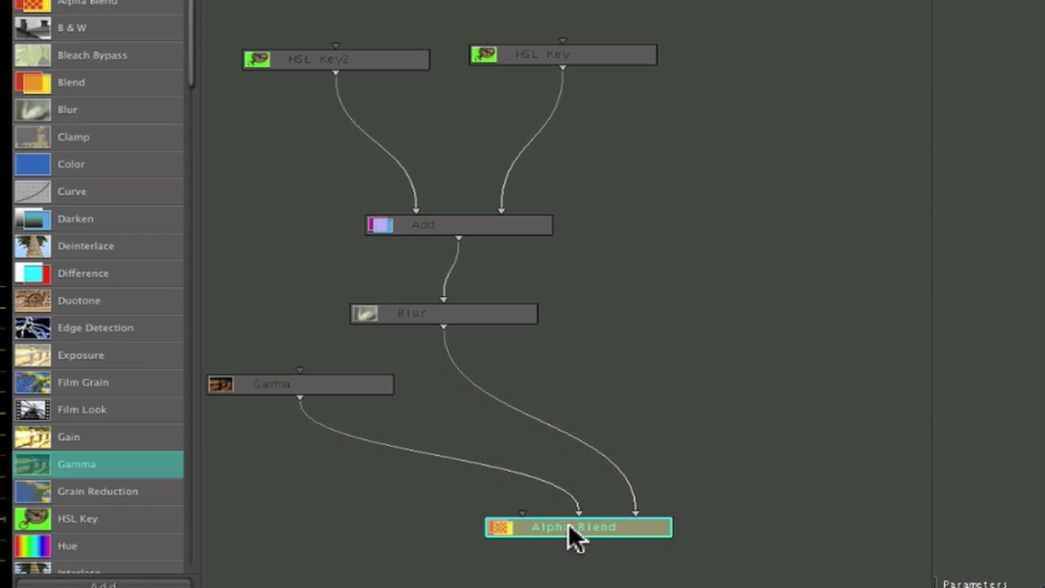
{"action": "left_click", "coordinate": [299, 383]}
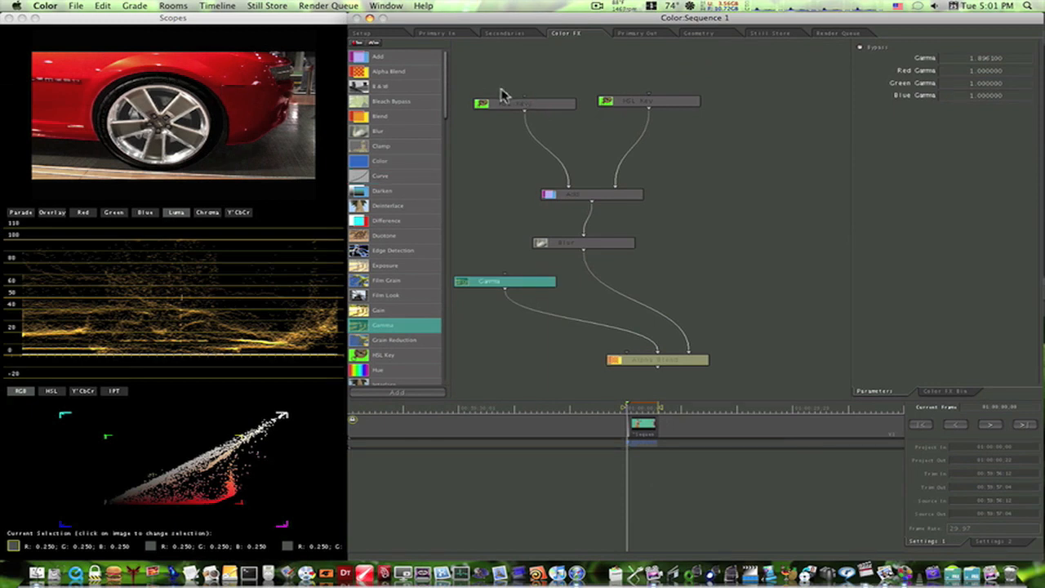
{"action": "left_click", "coordinate": [504, 282]}
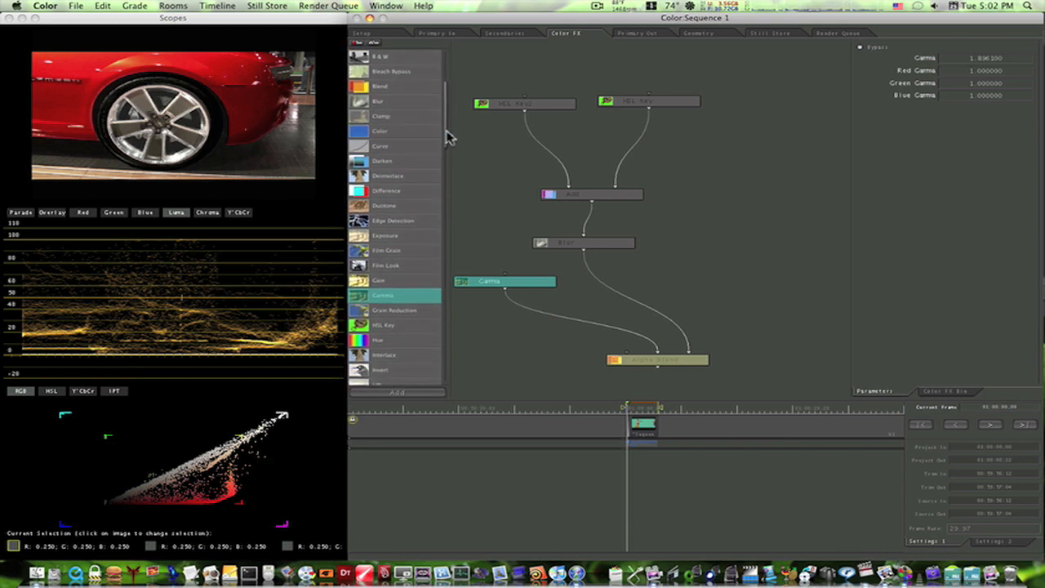
{"action": "mouse_move", "coordinate": [523, 192]}
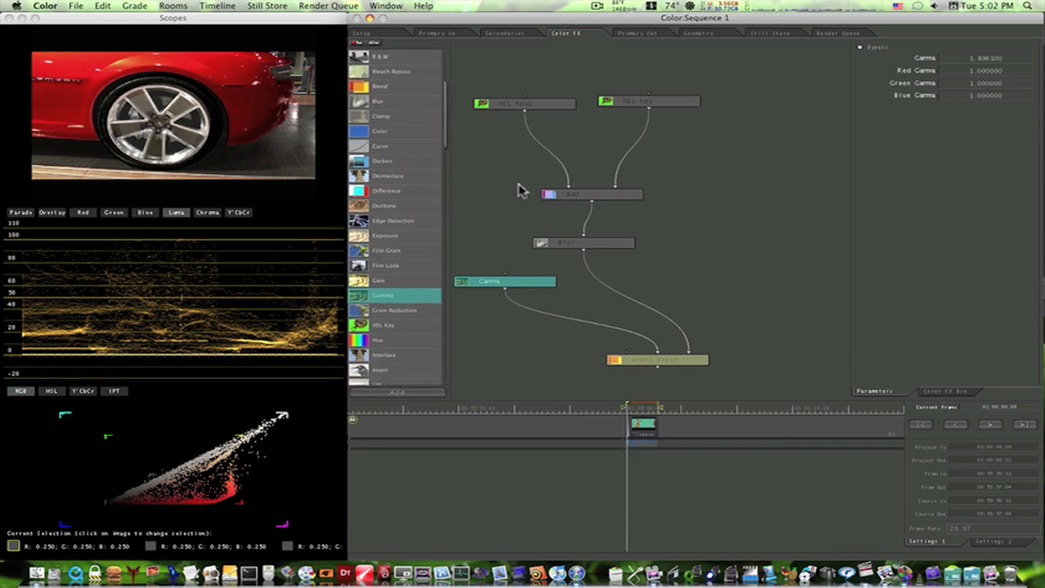
{"action": "mouse_move", "coordinate": [537, 206]}
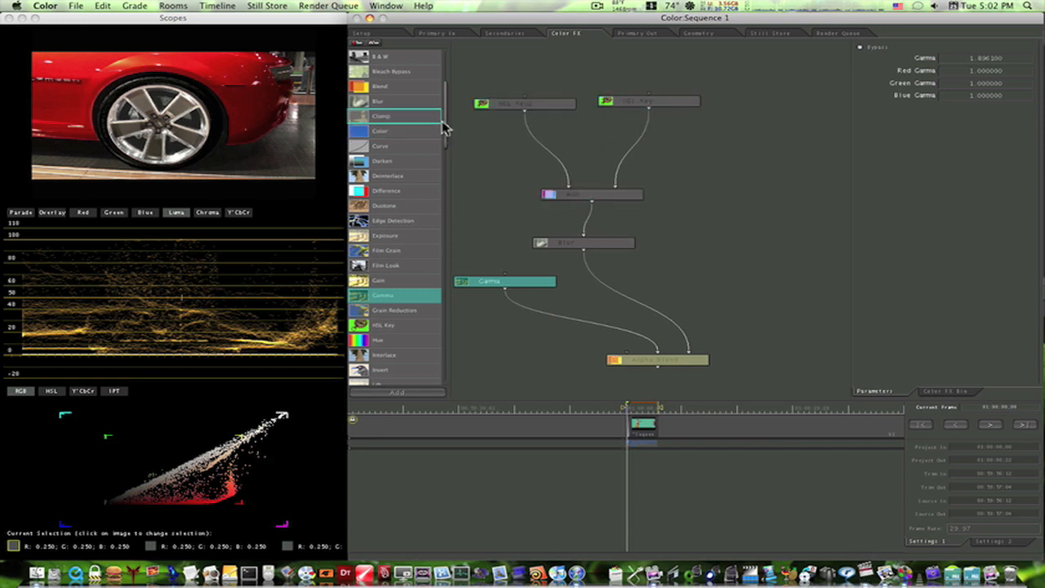
{"action": "scroll", "scroll_direction": "down", "scroll_amount": 3}
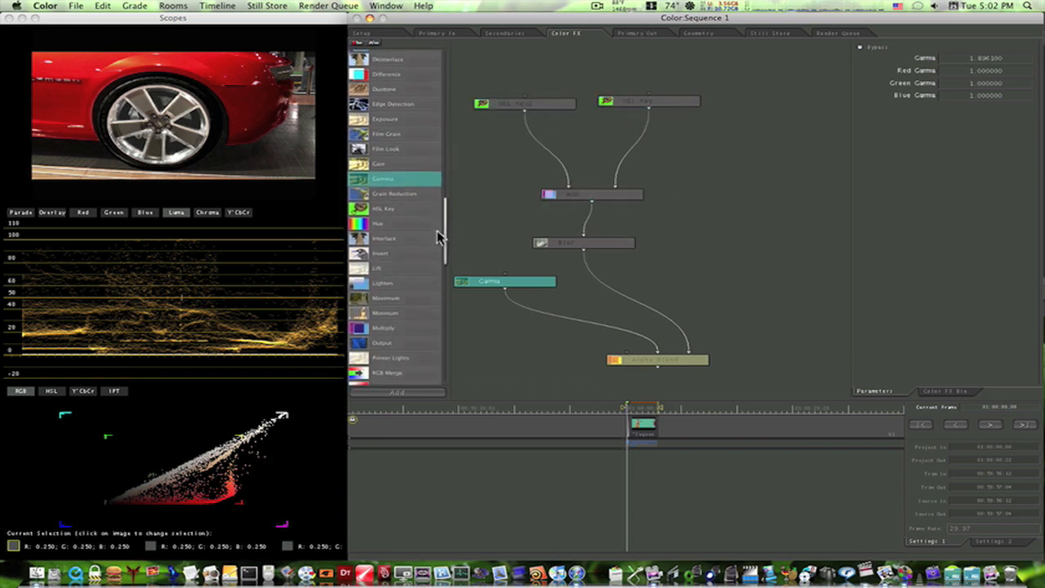
{"action": "scroll", "scroll_direction": "down", "scroll_amount": 3}
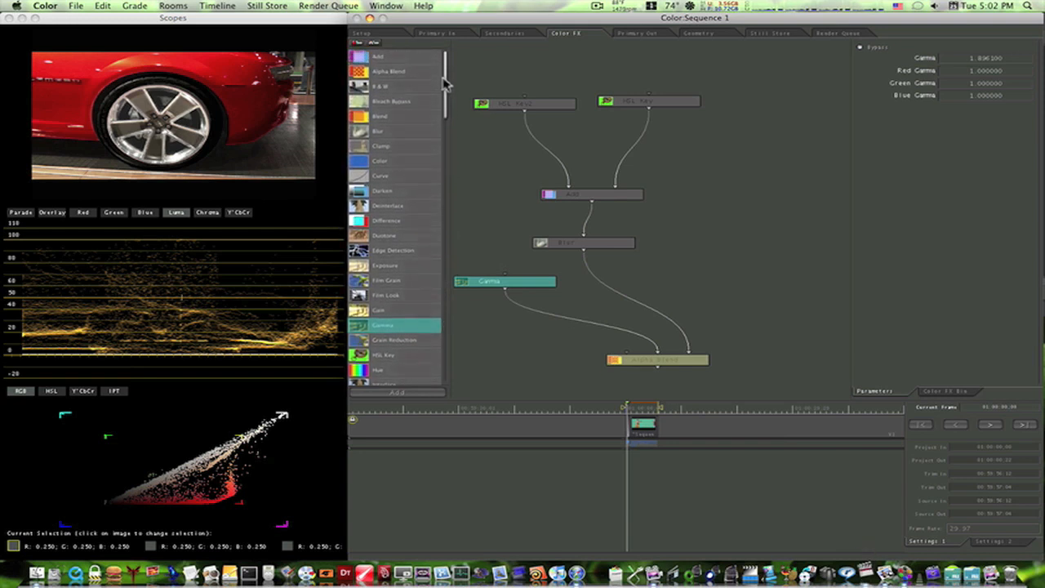
{"action": "scroll", "scroll_direction": "down", "scroll_amount": 3}
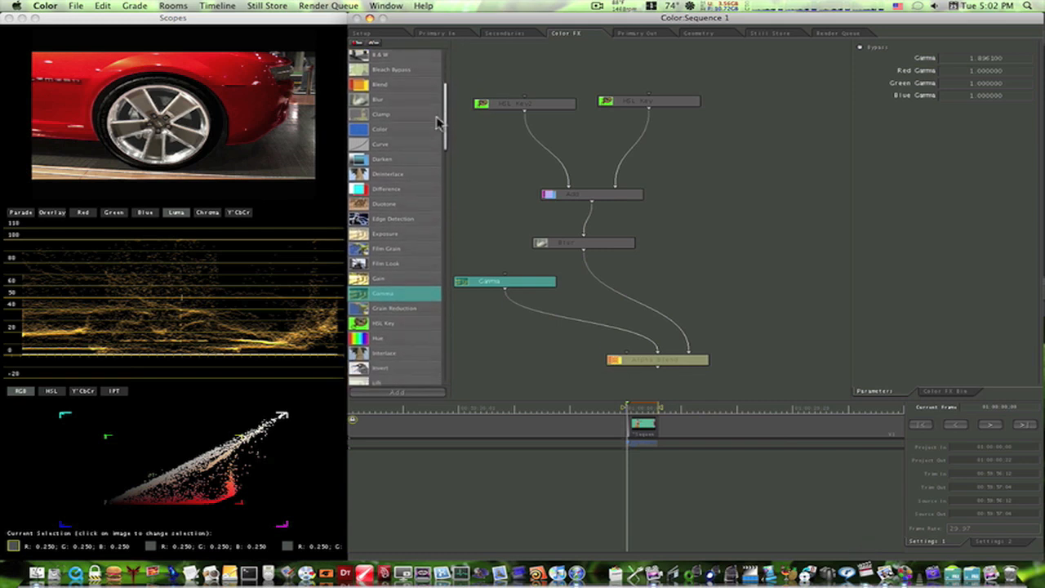
{"action": "scroll", "scroll_direction": "down", "scroll_amount": 3}
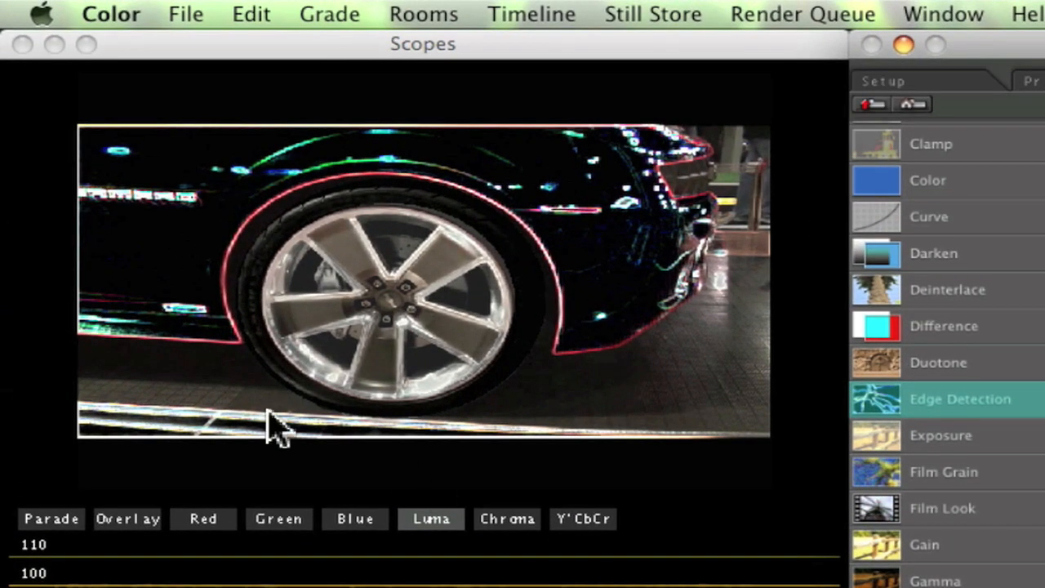
{"action": "mouse_move", "coordinate": [254, 364]}
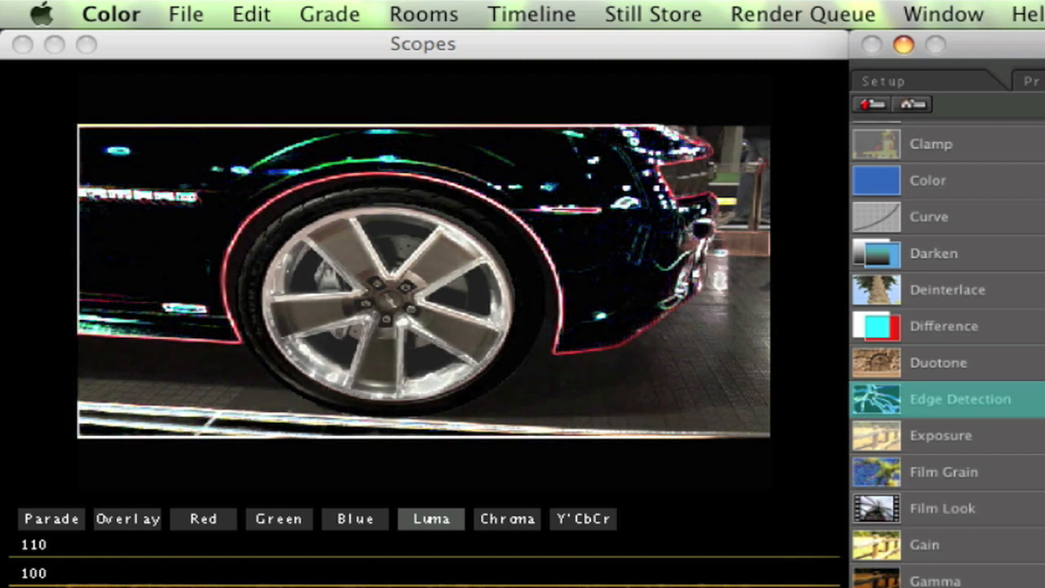
{"action": "left_click", "coordinate": [931, 253]}
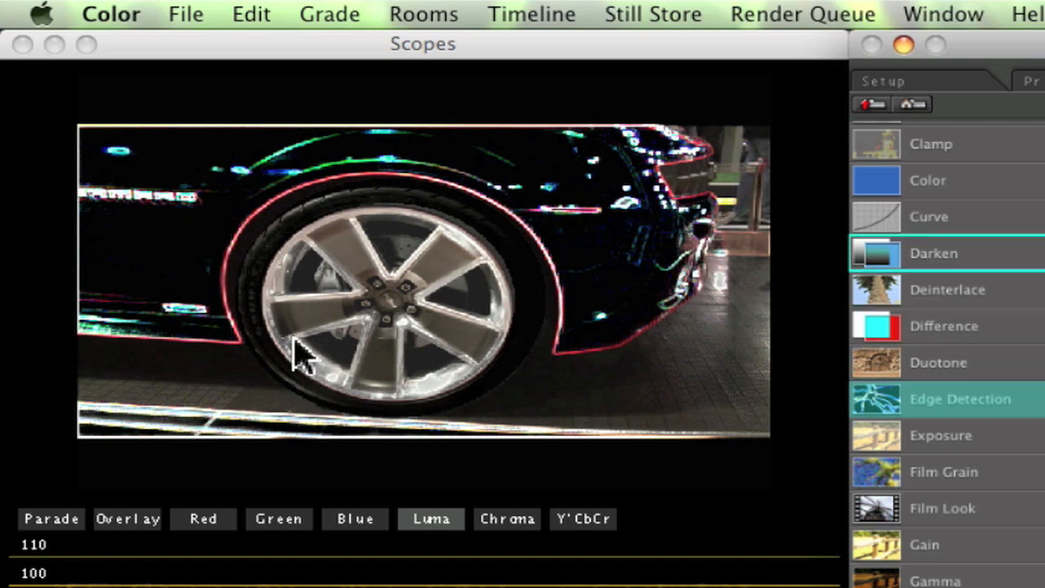
{"action": "mouse_move", "coordinate": [584, 331]}
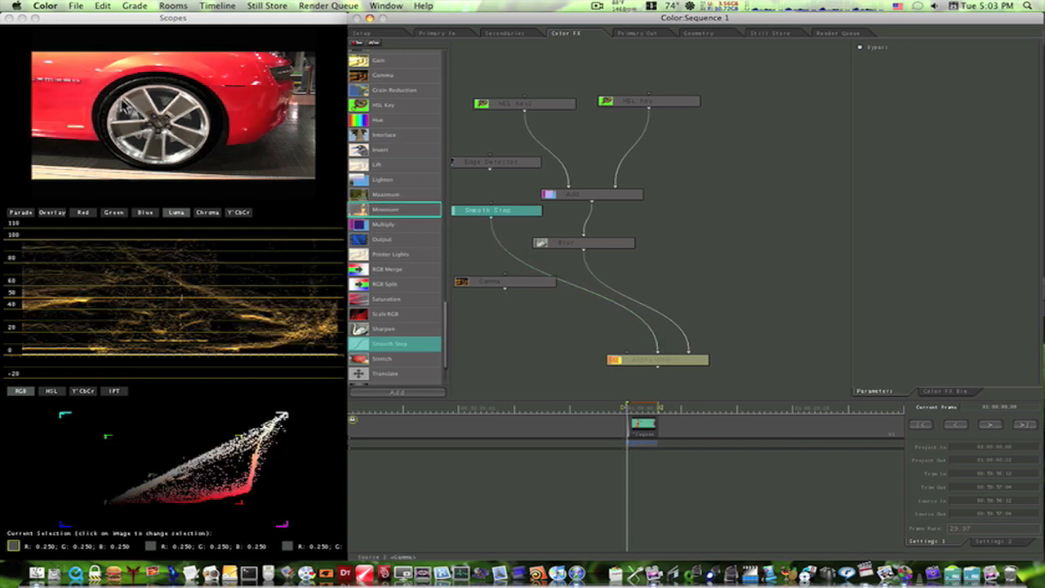
{"action": "mouse_move", "coordinate": [188, 137]}
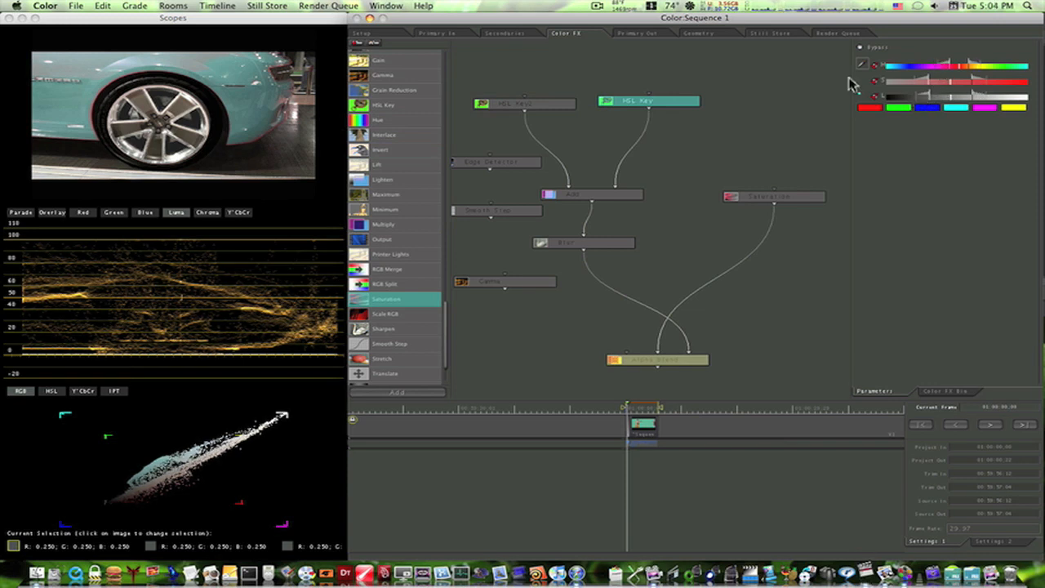
{"action": "mouse_move", "coordinate": [507, 295]}
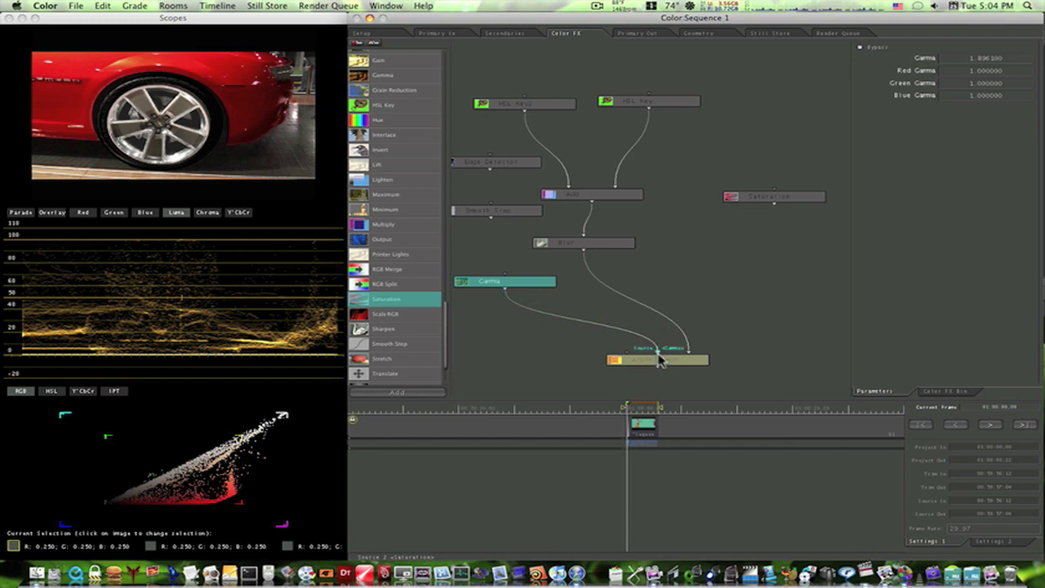
Step: Wire Gamma into Alpha Blend Source 2, check the Render Queue, then return to Secondaries
{"action": "left_click", "coordinate": [657, 360]}
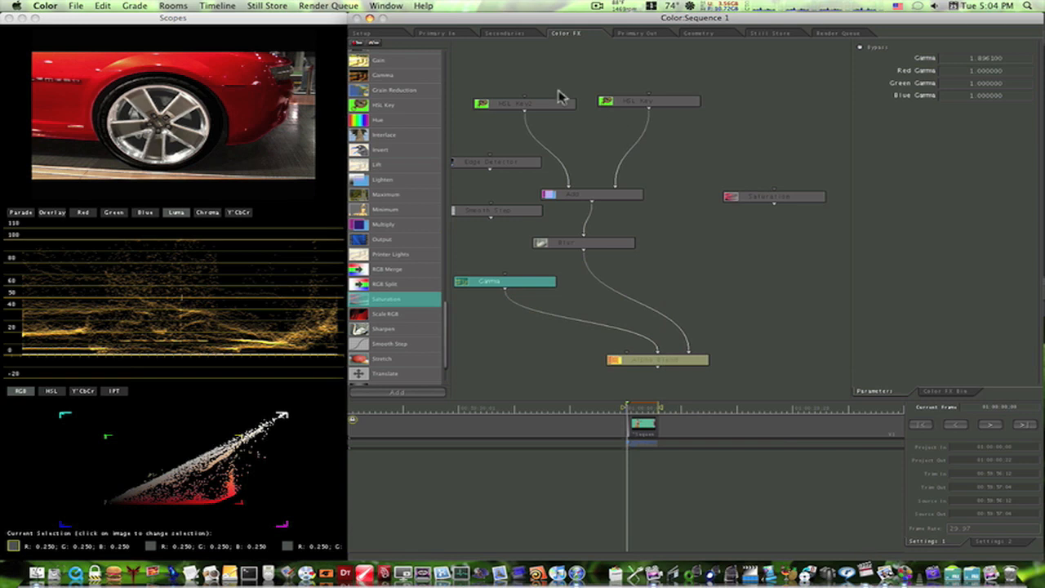
{"action": "left_click", "coordinate": [523, 103]}
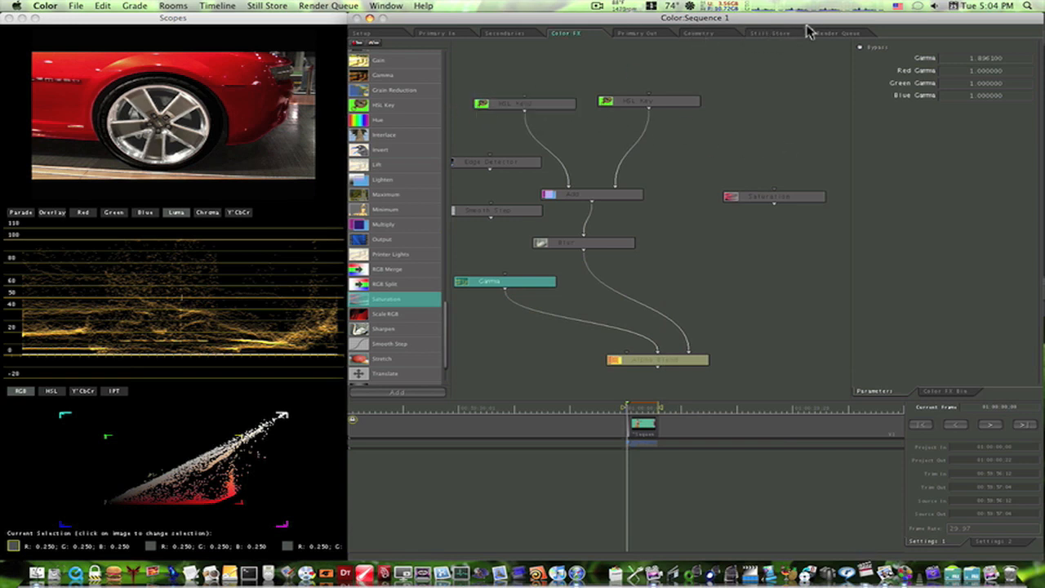
{"action": "left_click", "coordinate": [838, 33]}
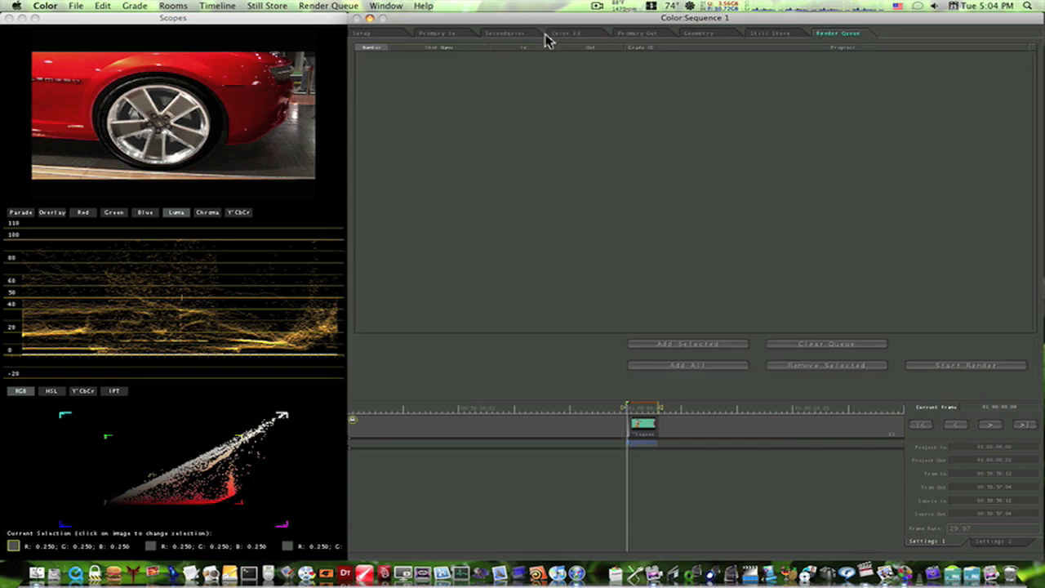
{"action": "left_click", "coordinate": [565, 32]}
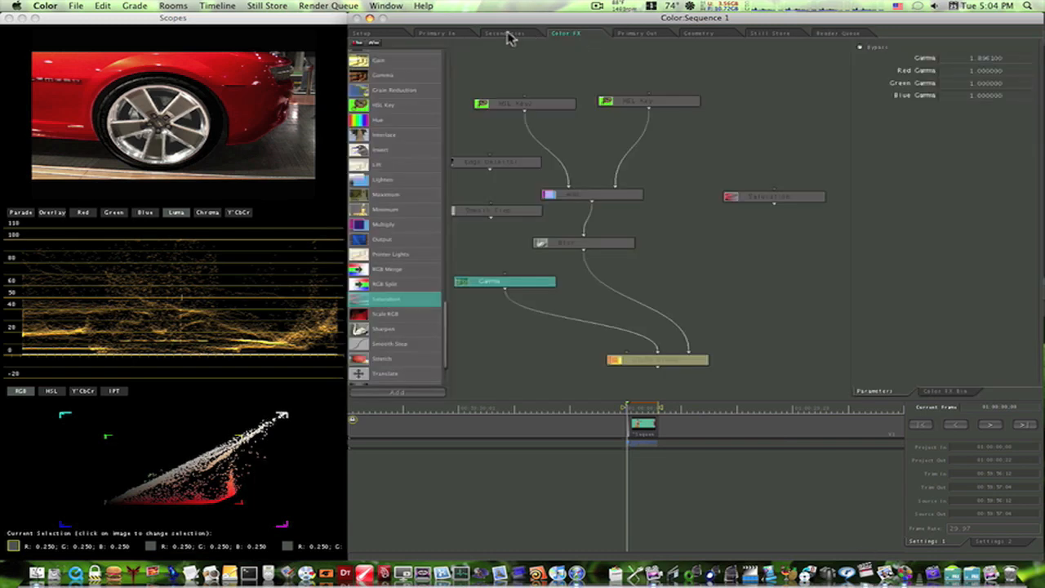
{"action": "left_click", "coordinate": [505, 33]}
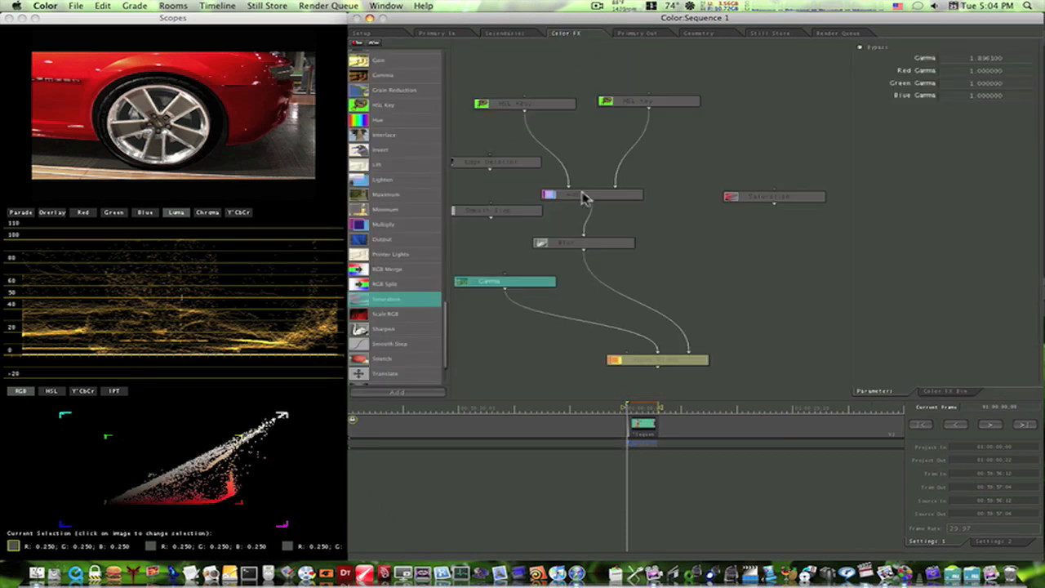
{"action": "left_click", "coordinate": [506, 33]}
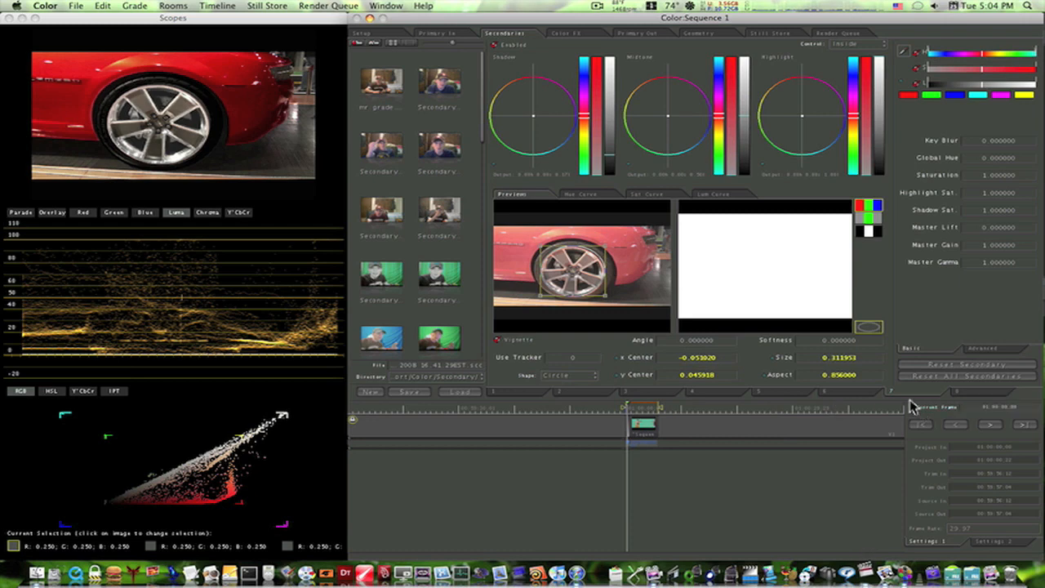
Step: Look through the Geometry, Still Store and Color FX rooms, ending in Primary In
{"action": "left_click", "coordinate": [698, 33]}
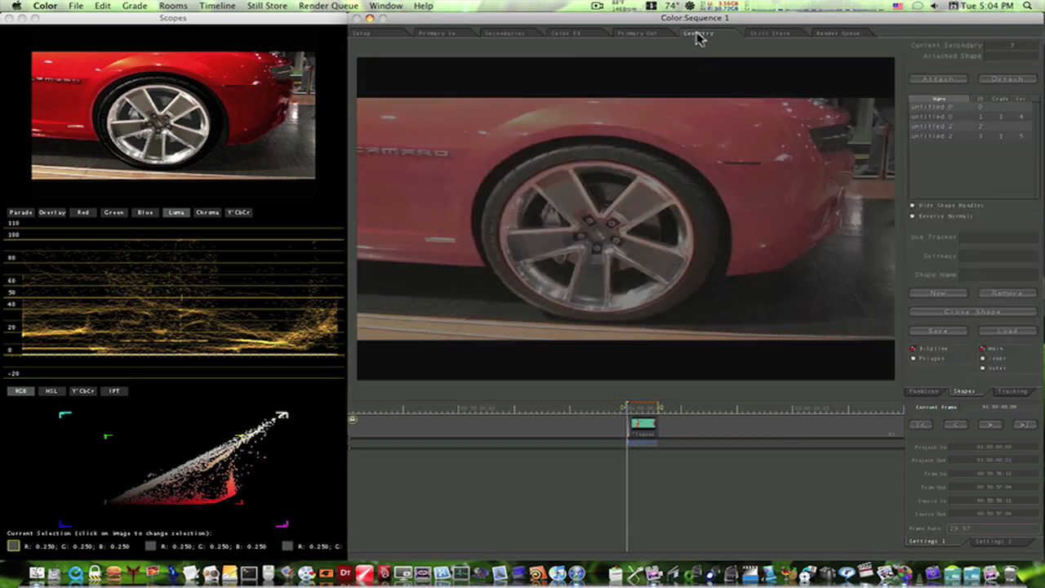
{"action": "mouse_move", "coordinate": [609, 234]}
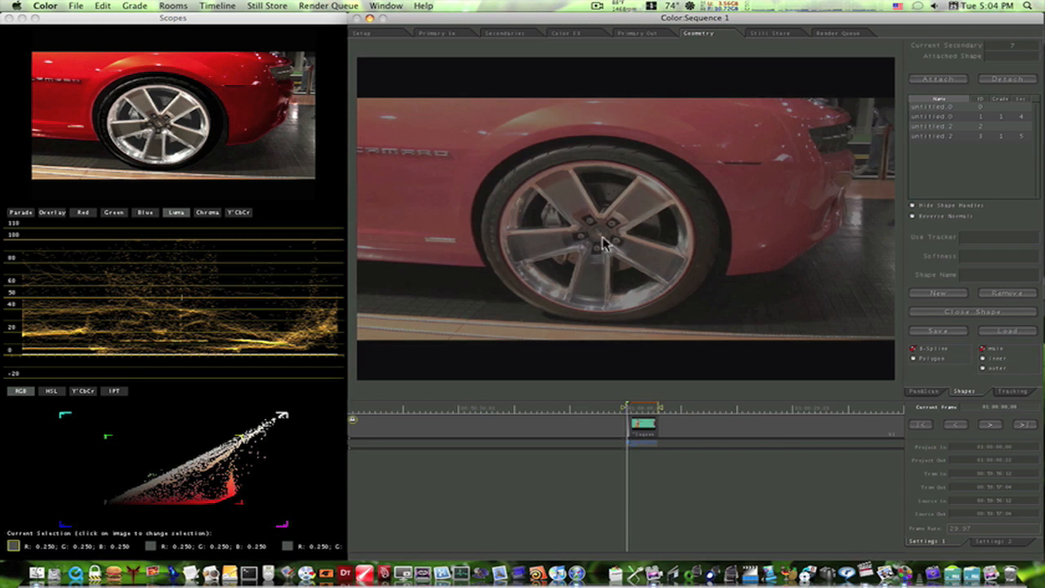
{"action": "mouse_move", "coordinate": [909, 184]}
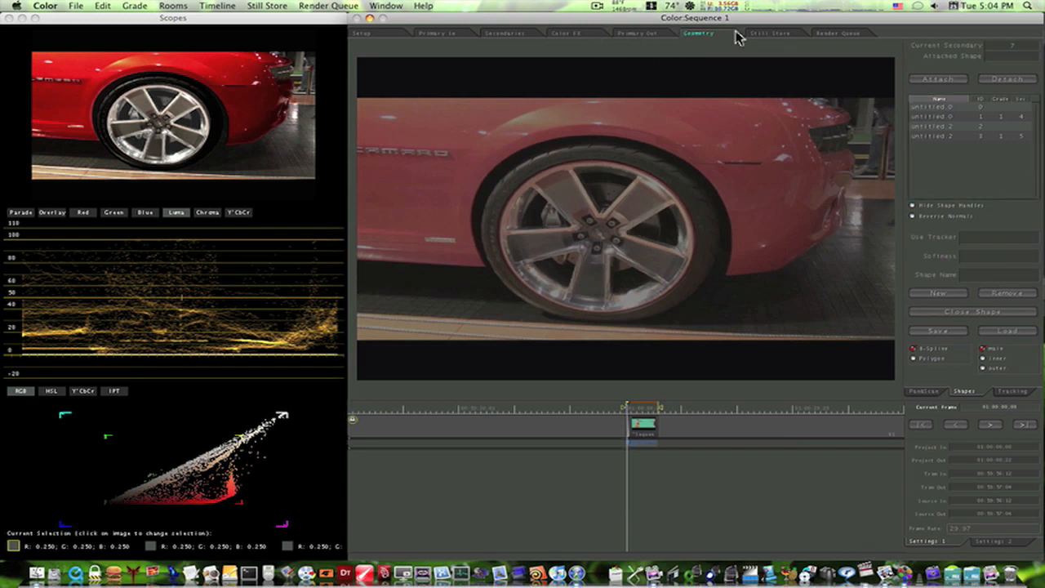
{"action": "left_click", "coordinate": [767, 33]}
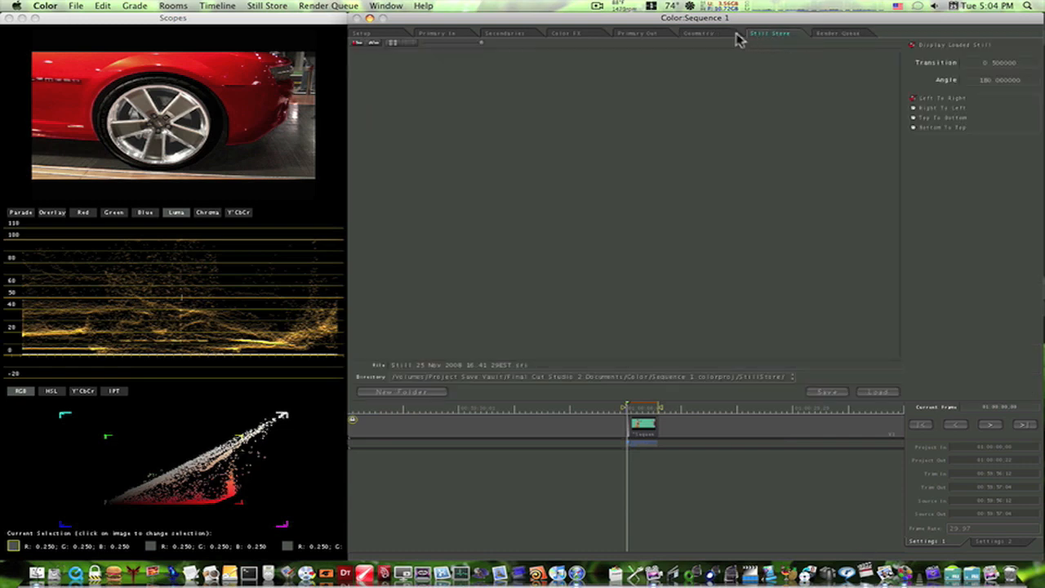
{"action": "left_click", "coordinate": [566, 33]}
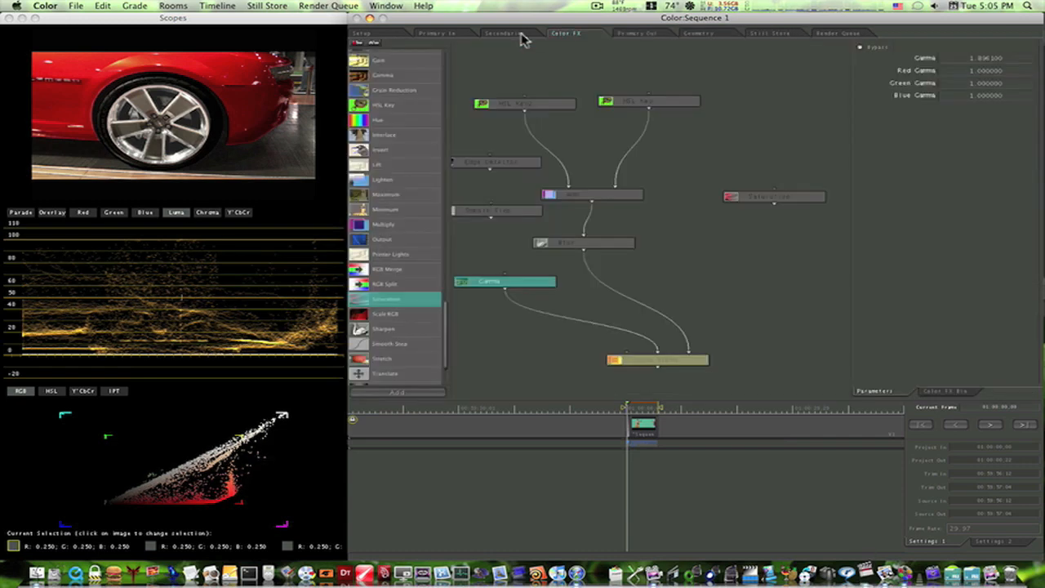
{"action": "left_click", "coordinate": [435, 33]}
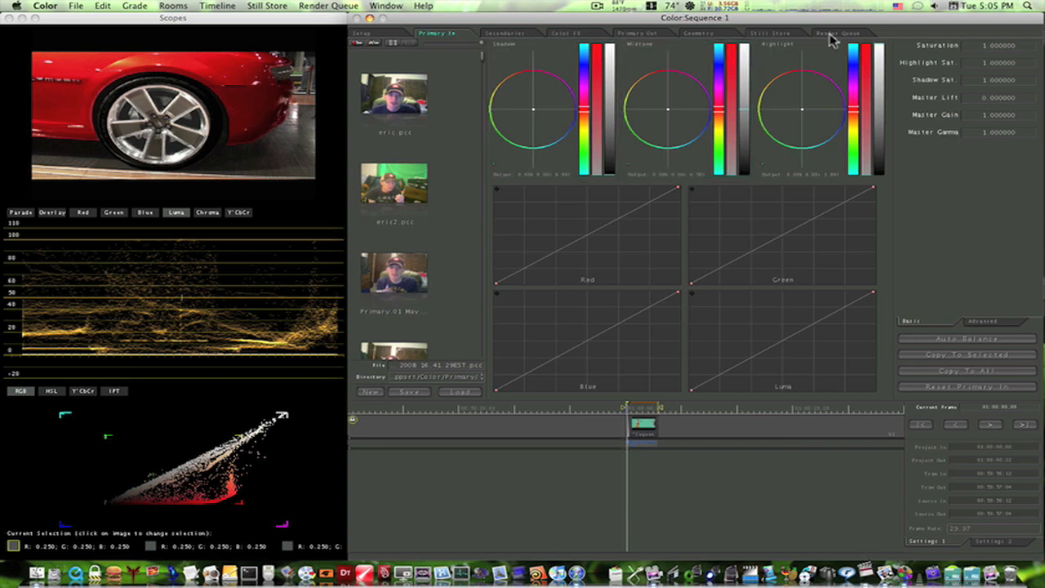
Step: Inspect the neutral Primary Out color wheels and curves, then go back to Color FX
{"action": "left_click", "coordinate": [639, 32]}
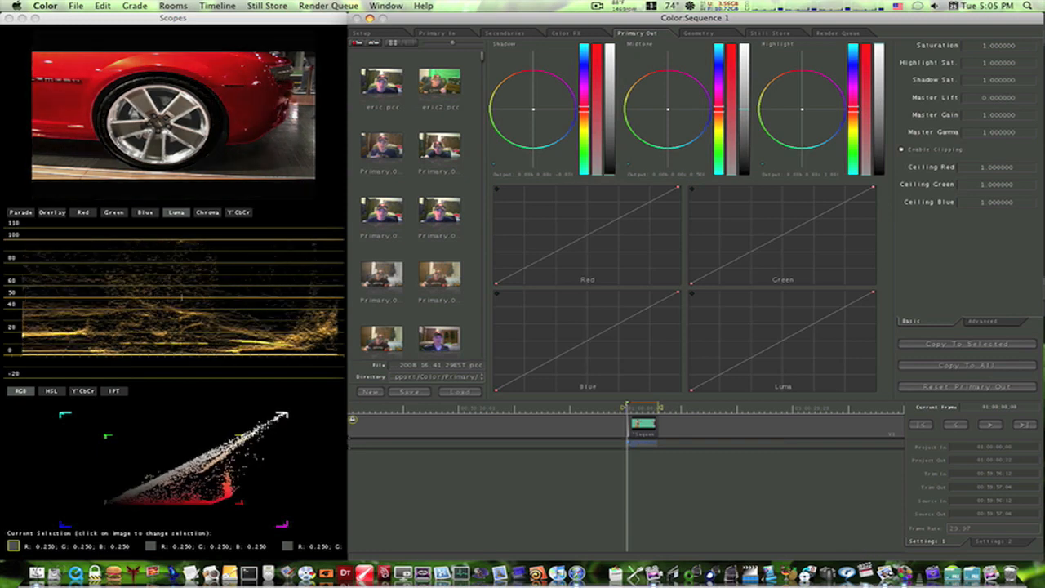
{"action": "left_click", "coordinate": [804, 106]}
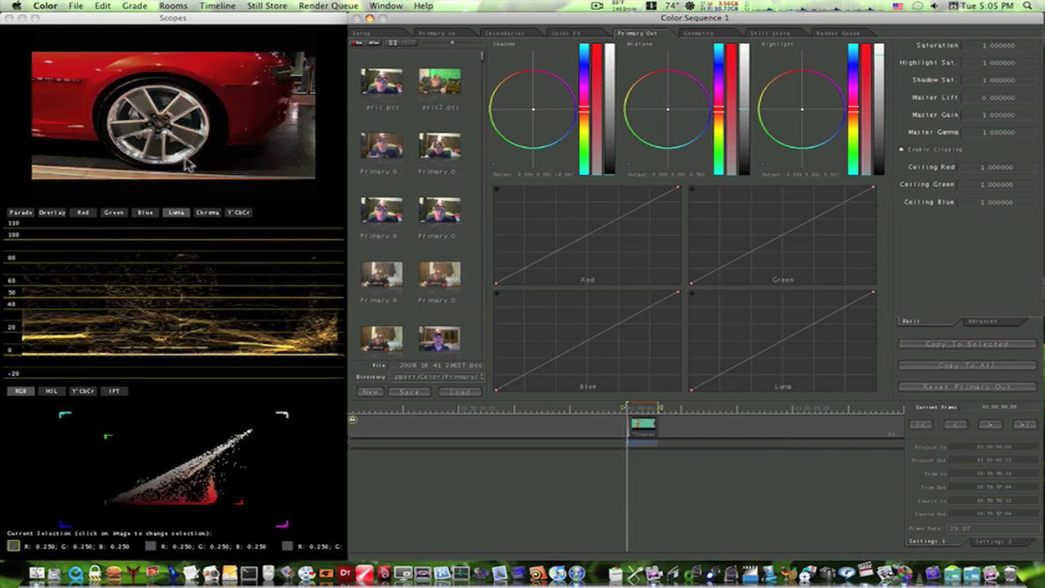
{"action": "mouse_move", "coordinate": [625, 127]}
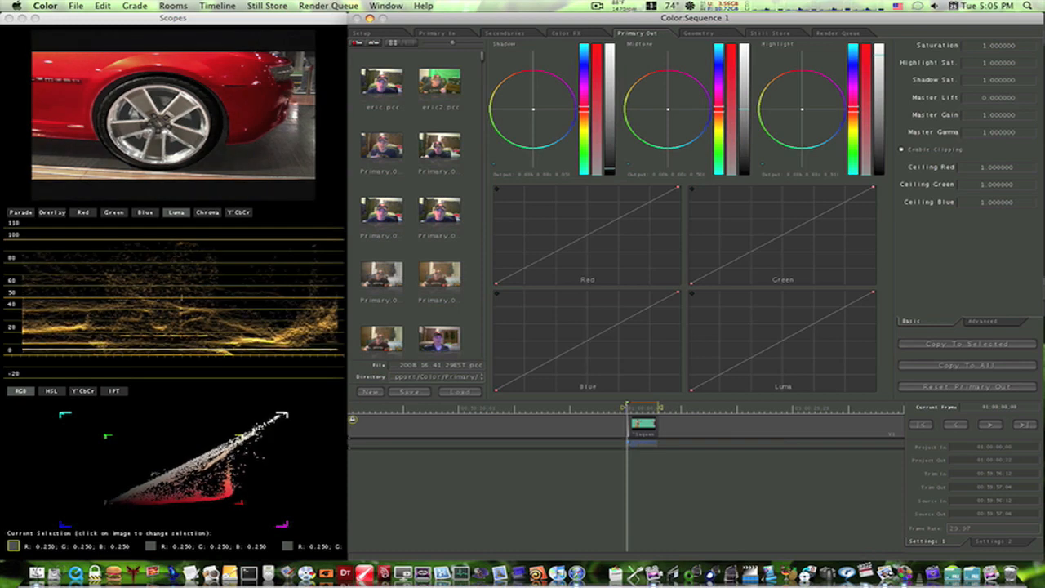
{"action": "left_click", "coordinate": [535, 109]}
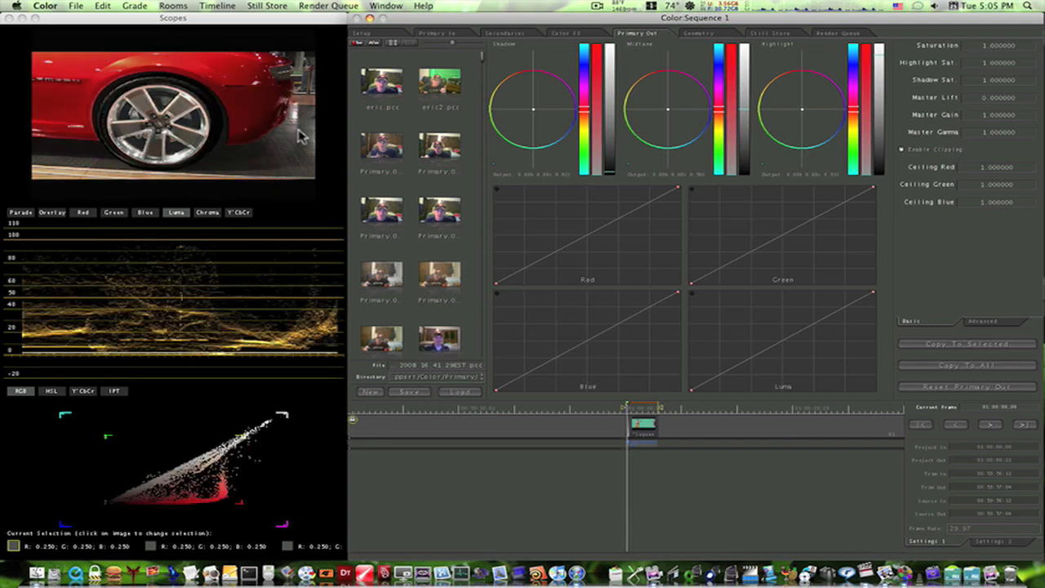
{"action": "left_click", "coordinate": [592, 90]}
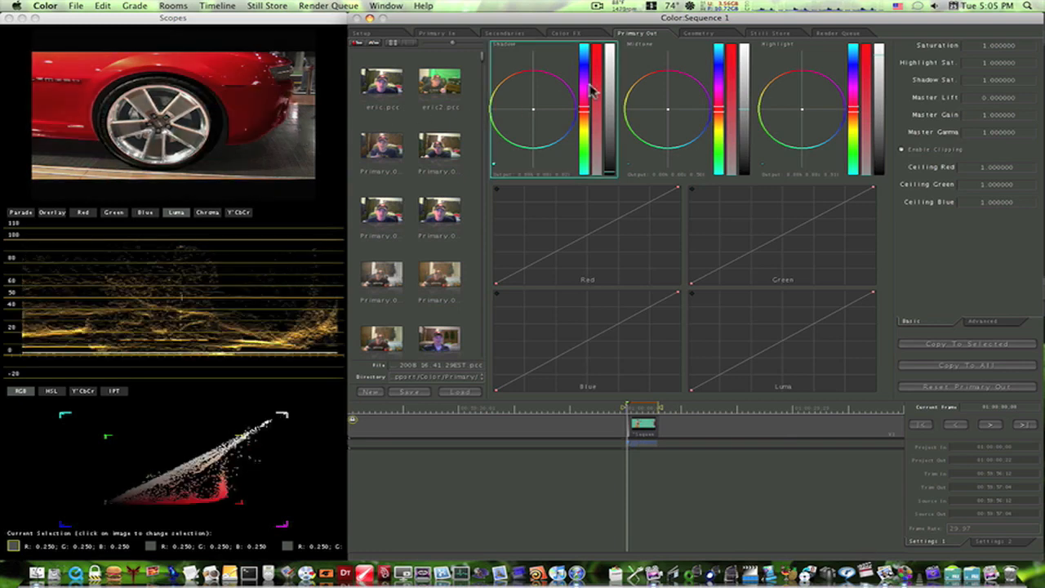
{"action": "left_click", "coordinate": [565, 33]}
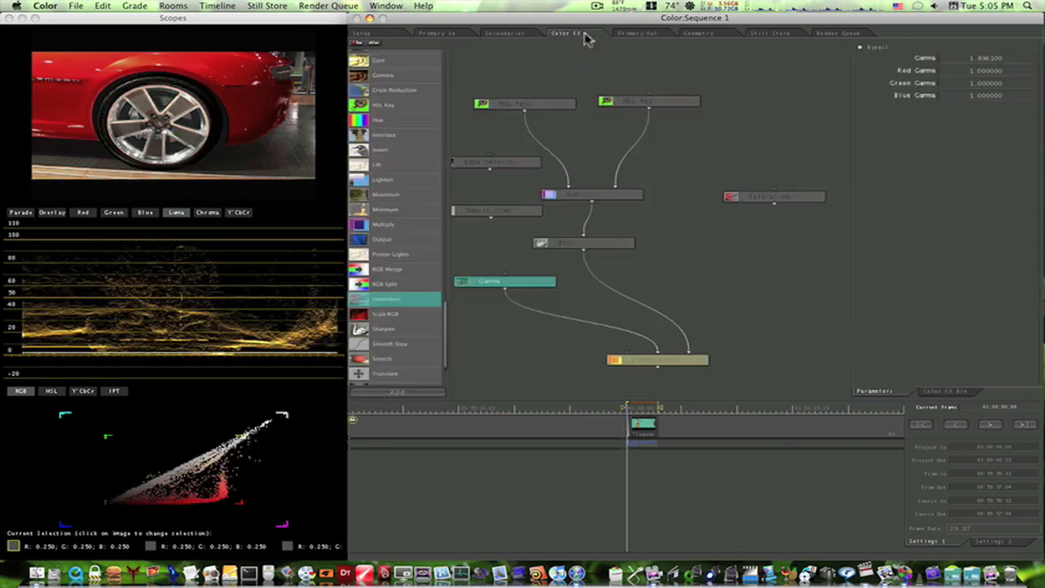
Step: Shift the Gamma node right and stack the Saturation, Edge Detector and Smooth Step nodes leftward
{"action": "left_click", "coordinate": [649, 100]}
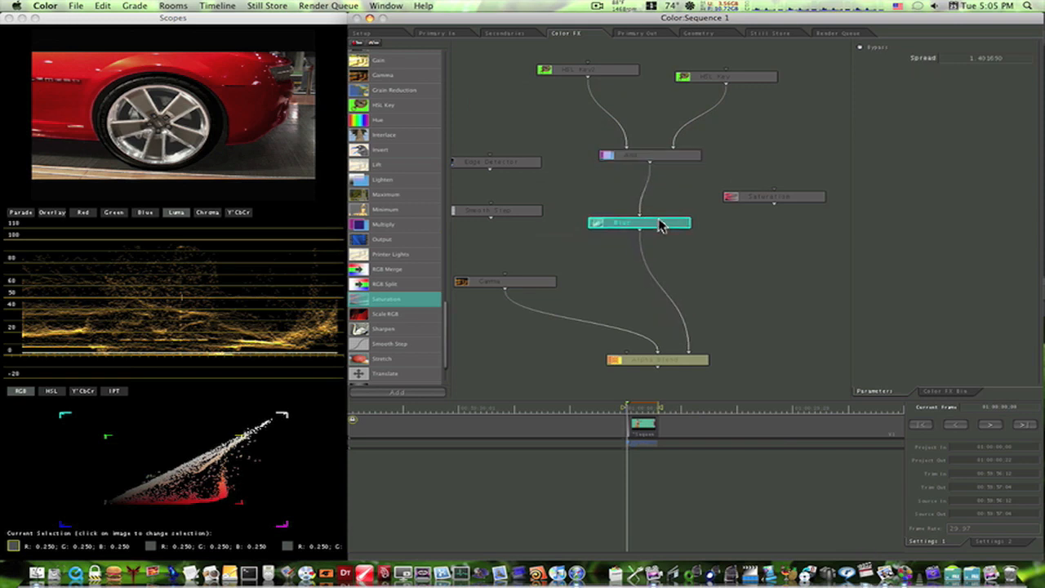
{"action": "left_click", "coordinate": [572, 281]}
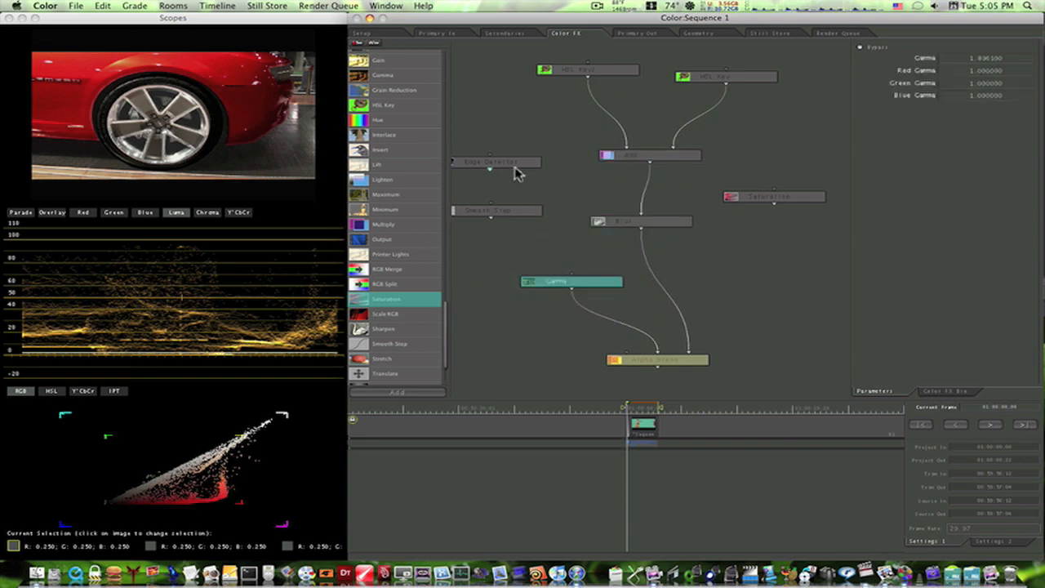
{"action": "left_click", "coordinate": [497, 210]}
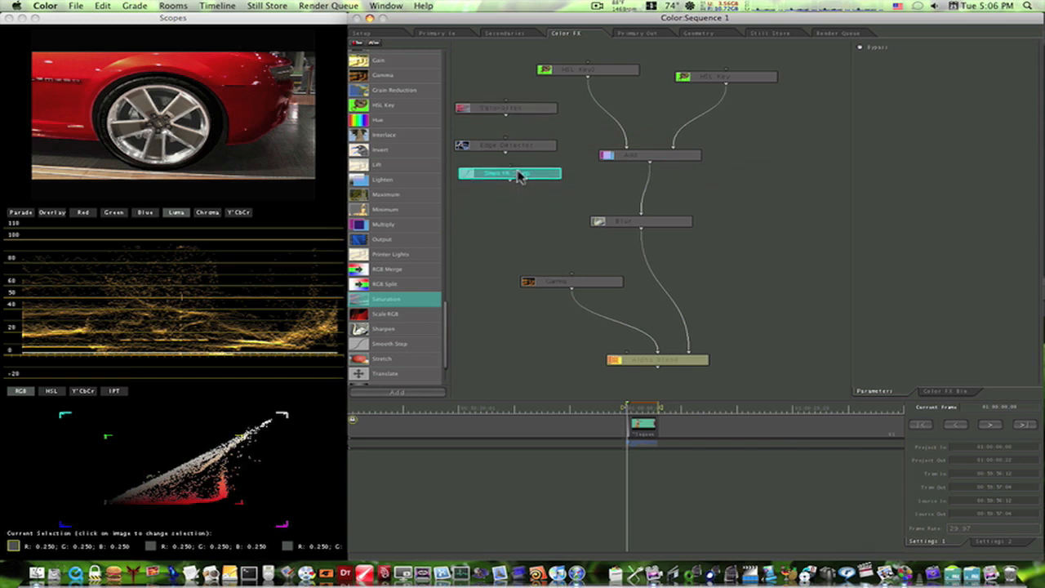
{"action": "left_click", "coordinate": [600, 7]}
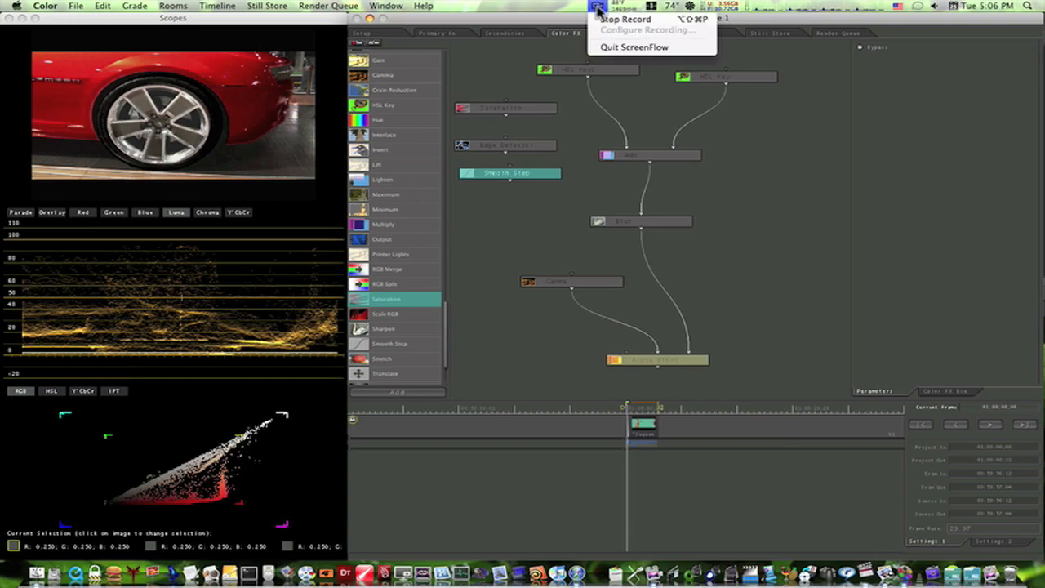